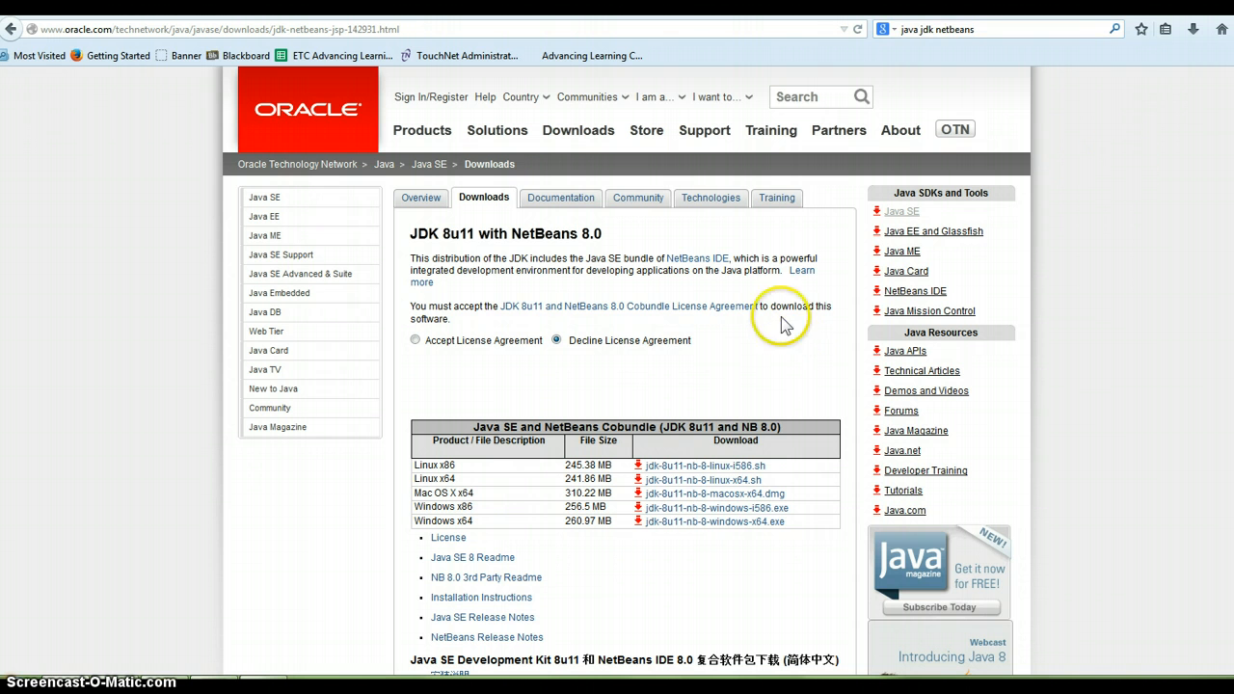
mouse_move(447, 250)
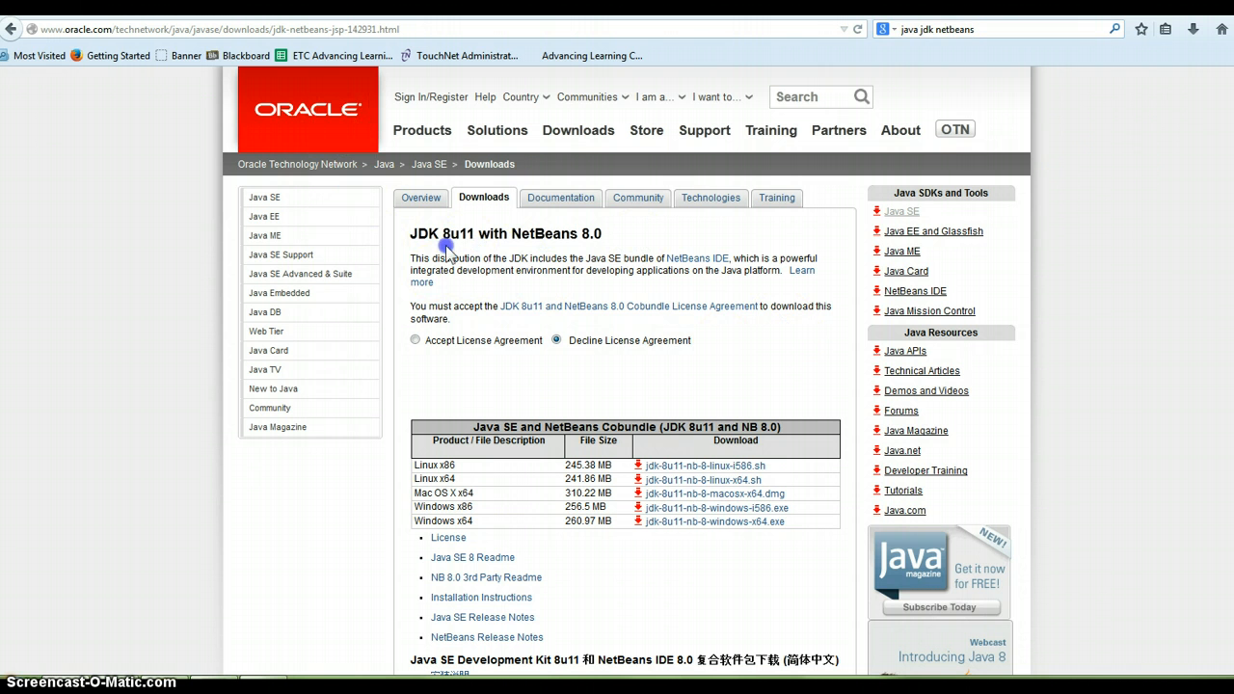
Accept the Oracle license and start downloading the Windows x64 JDK 8u11 with NetBeans bundle.
click(414, 339)
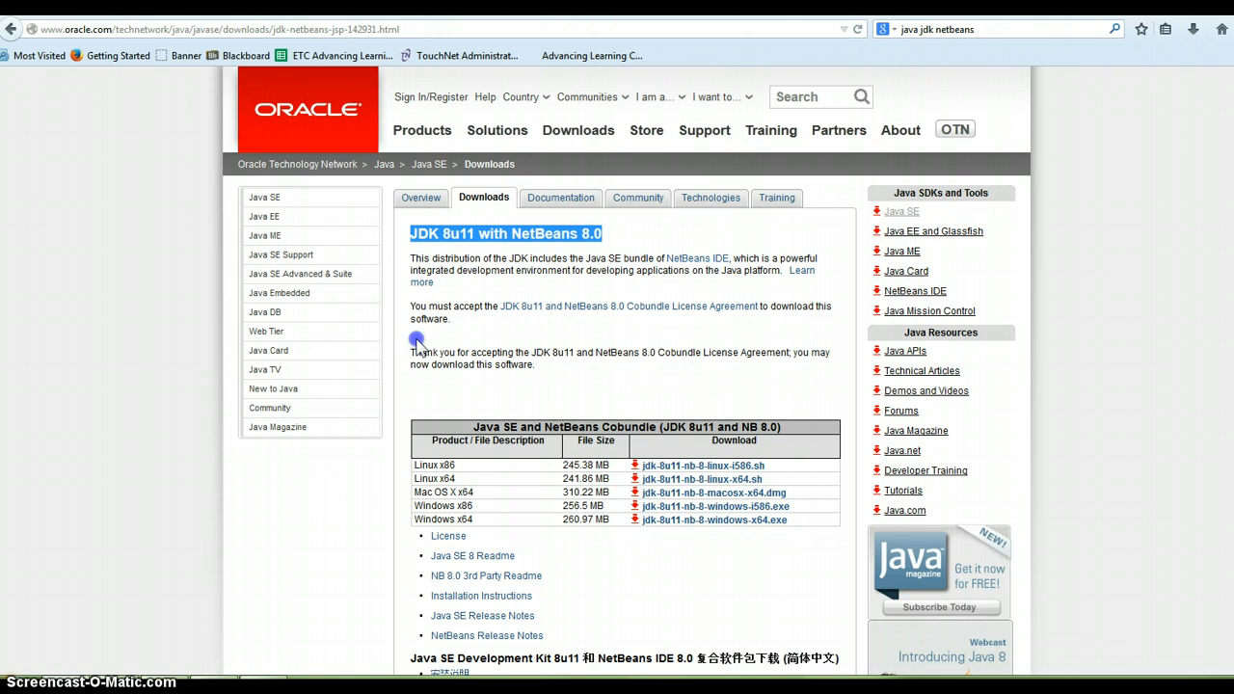
mouse_move(713, 521)
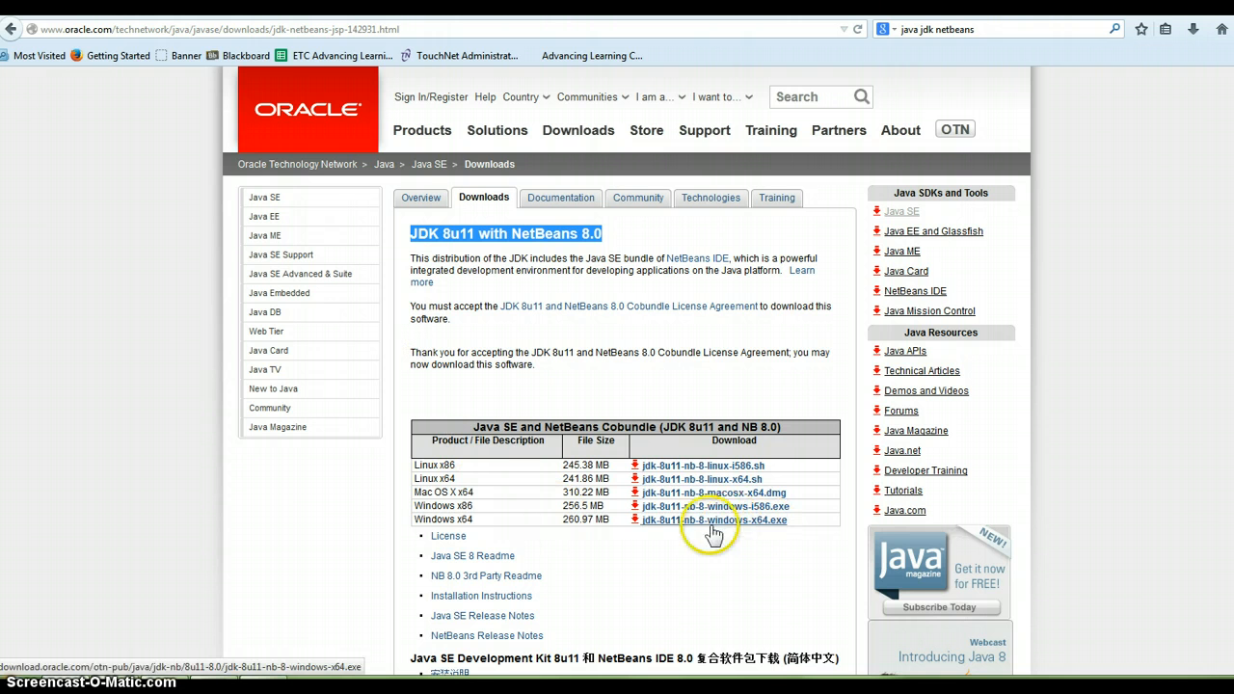
mouse_move(698, 538)
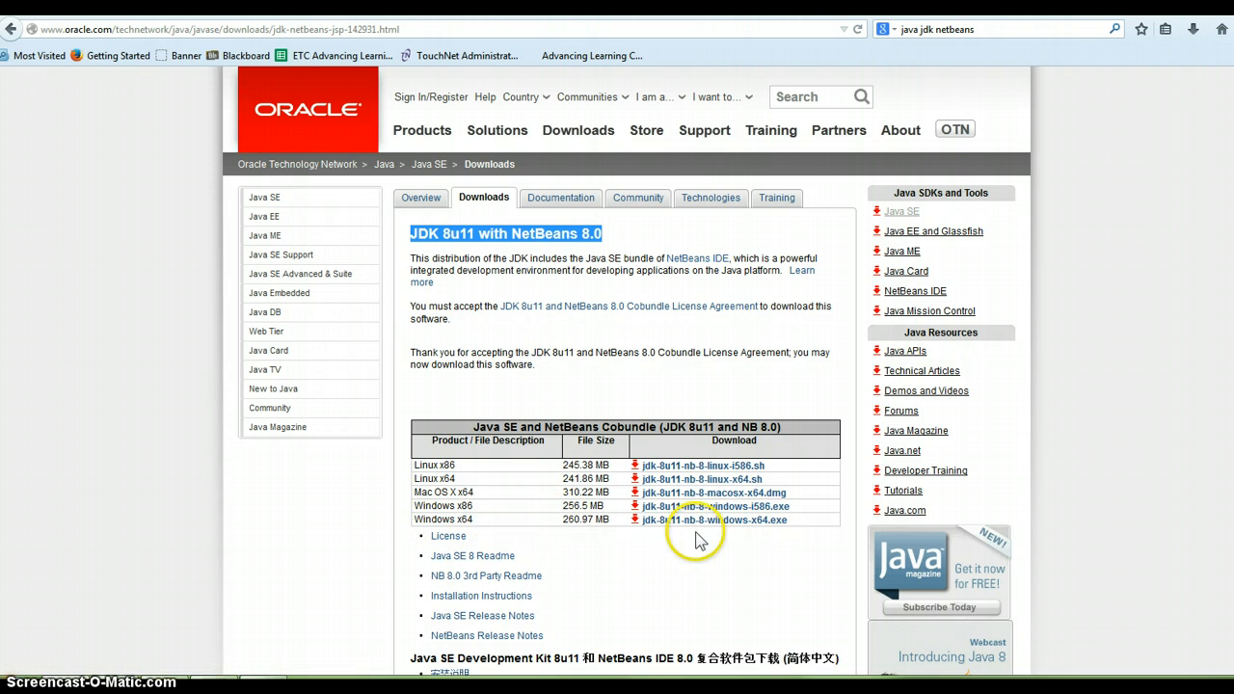
mouse_move(710, 521)
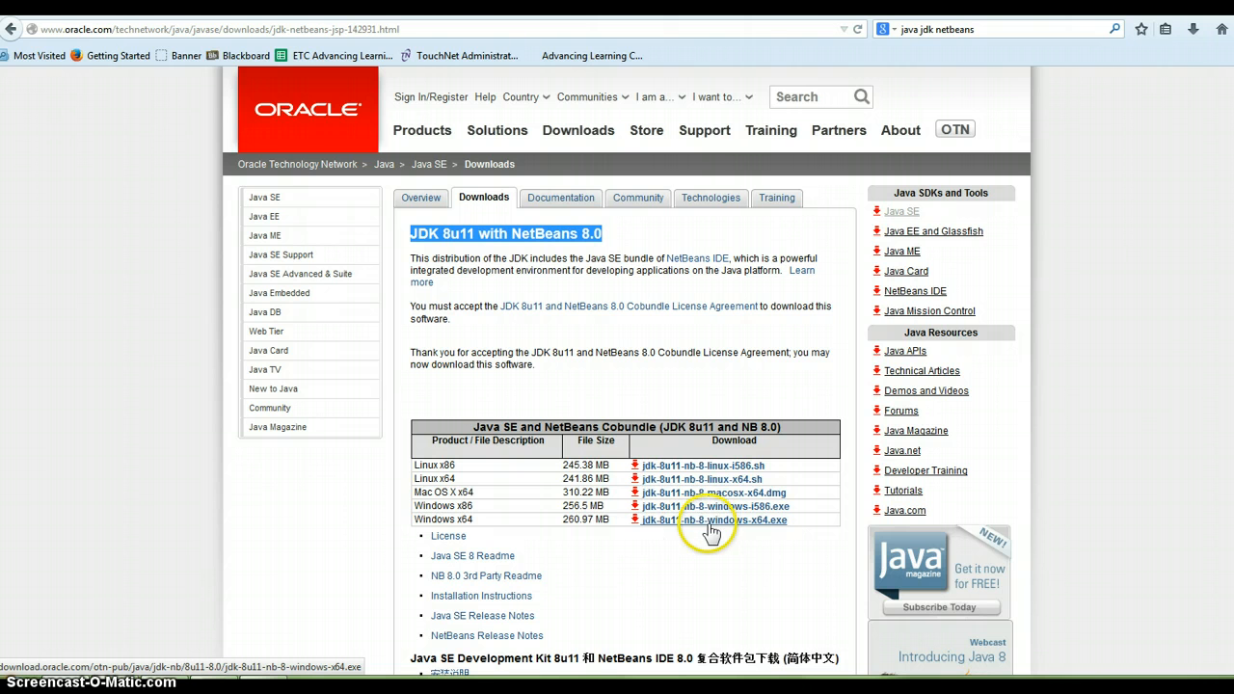
click(716, 521)
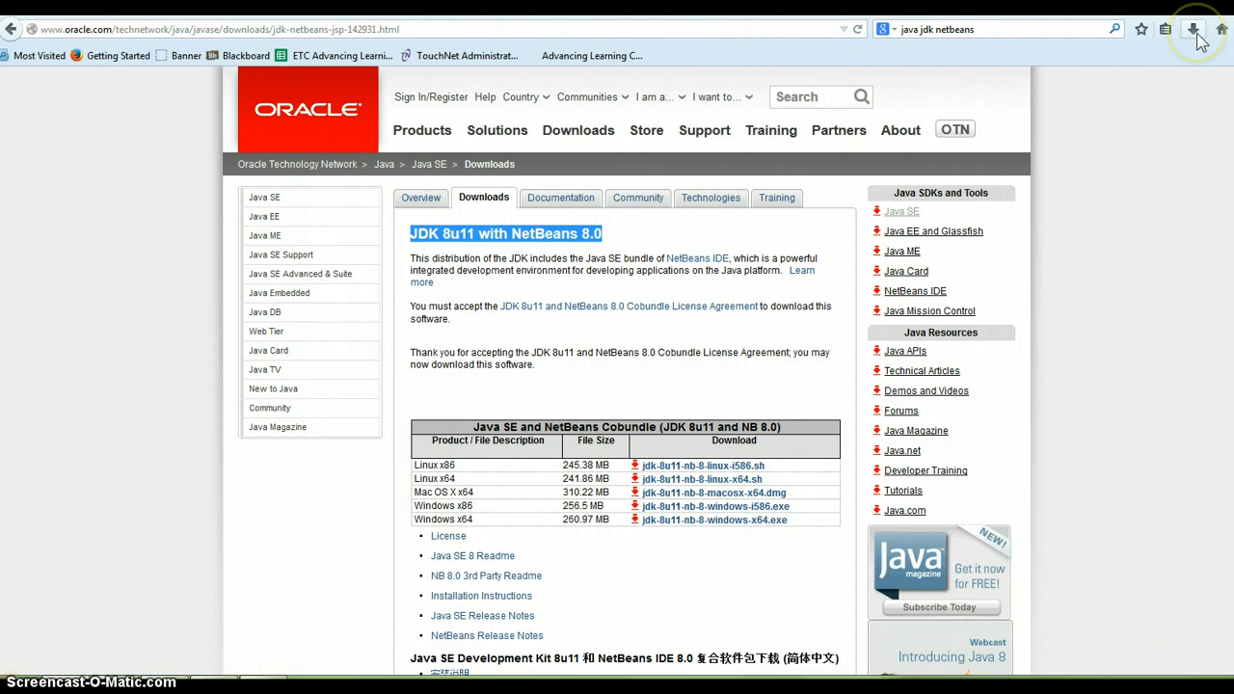
click(1193, 29)
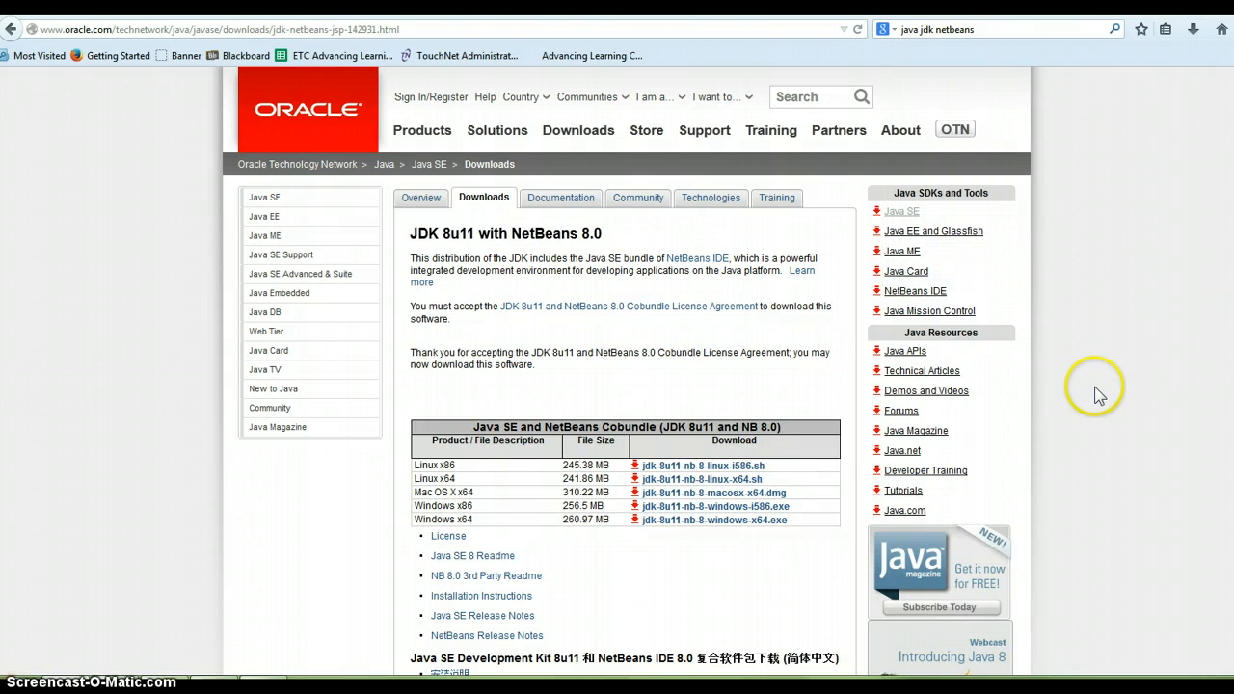
mouse_move(926, 525)
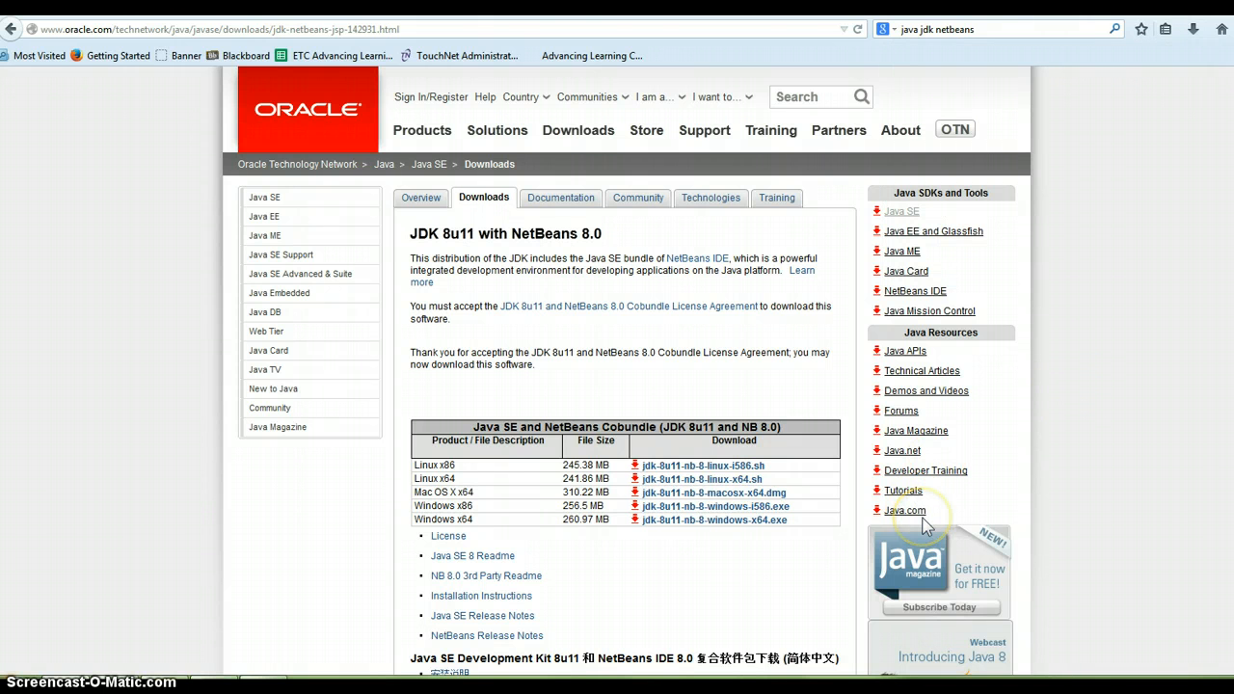
mouse_move(891, 461)
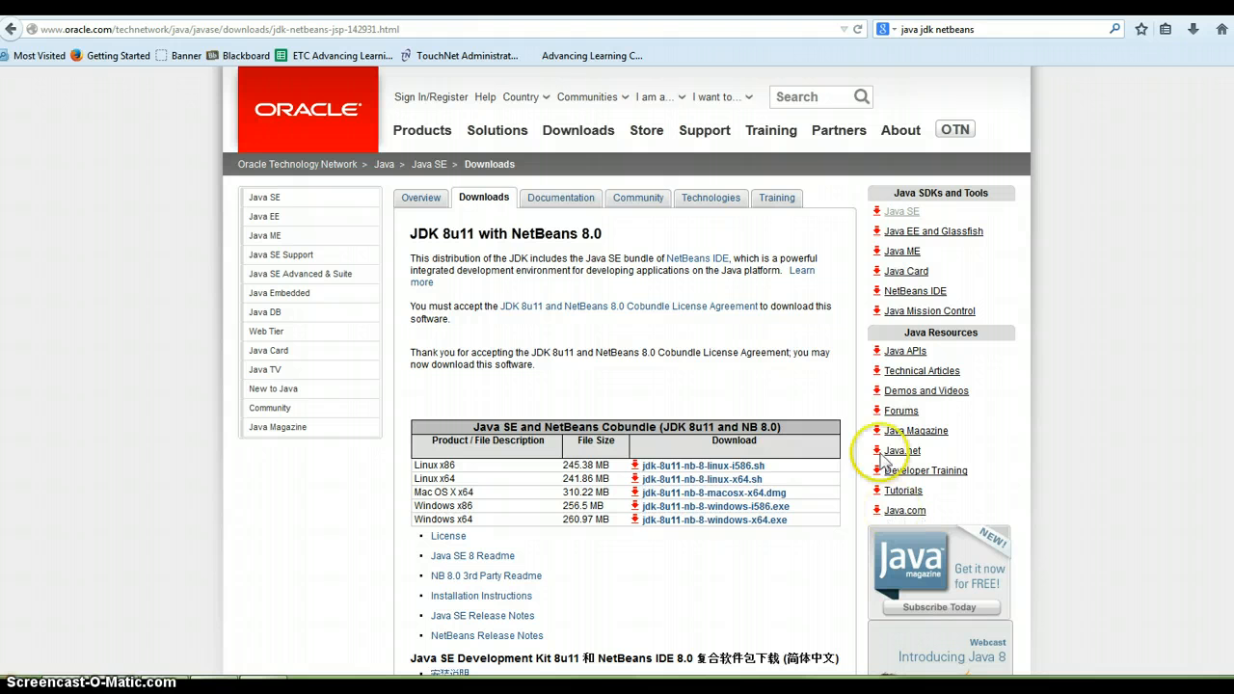
mouse_move(743, 567)
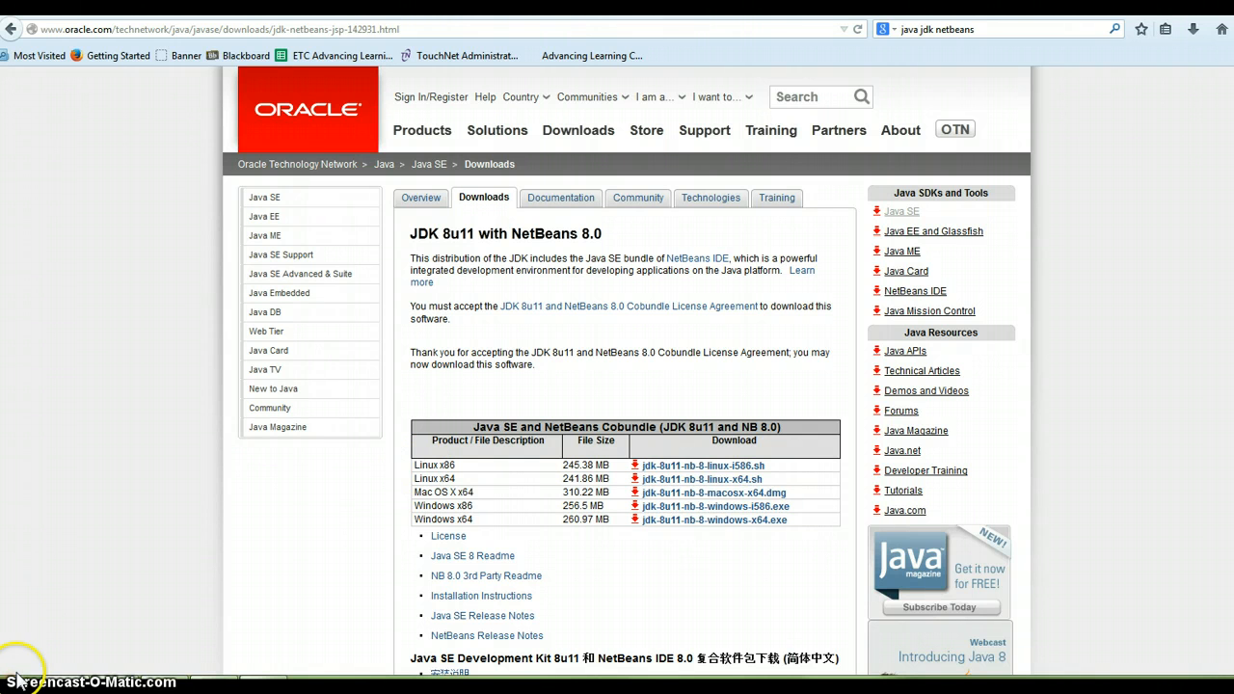
mouse_move(97, 608)
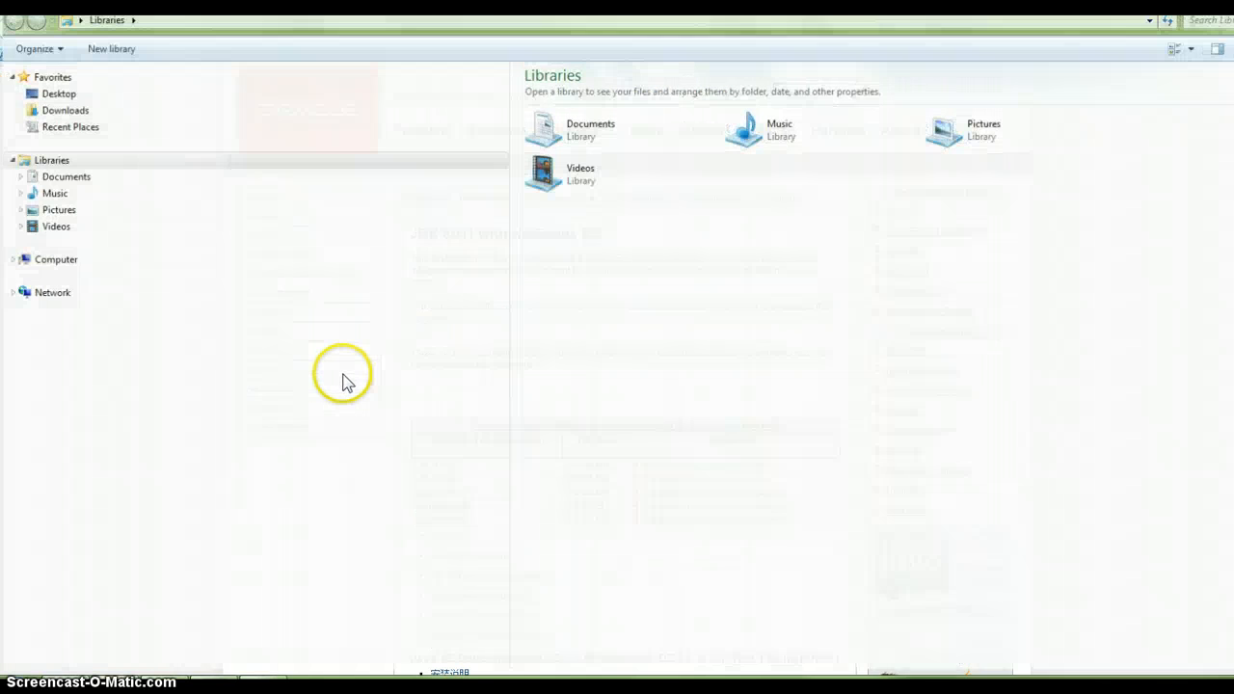
Browse to C:\Program Files\Java\jdk1.8.0_11 and its jre folder to confirm the JDK install.
click(11, 258)
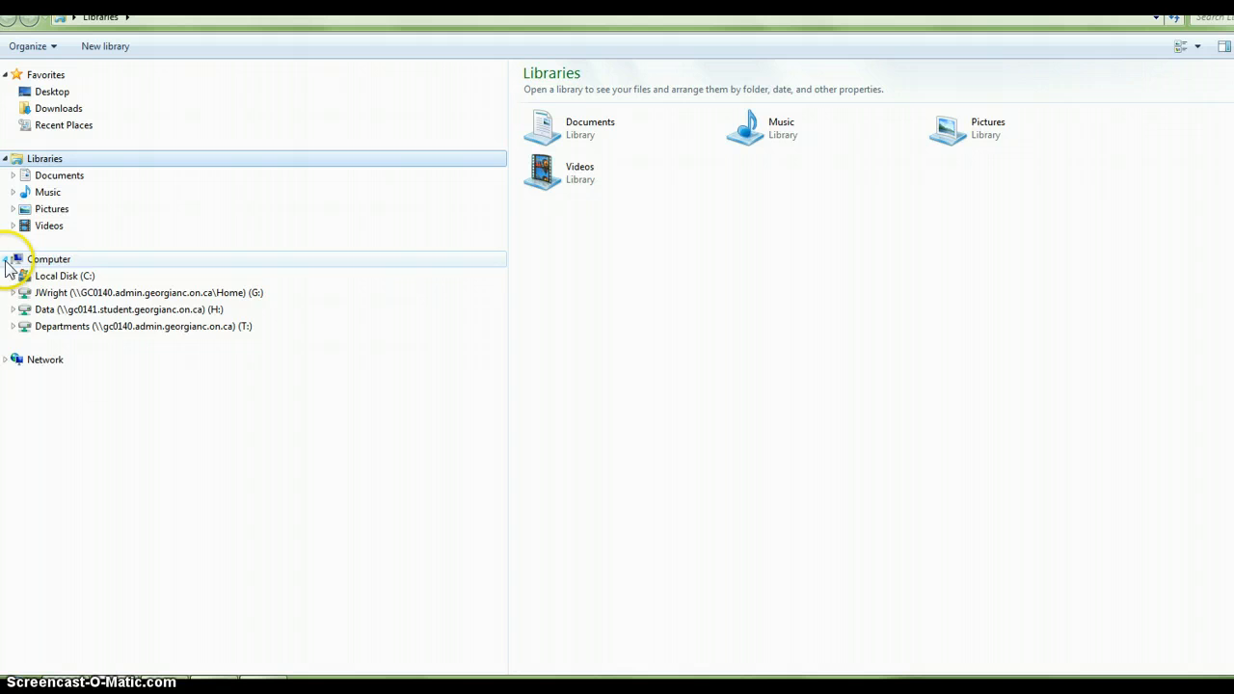
click(12, 275)
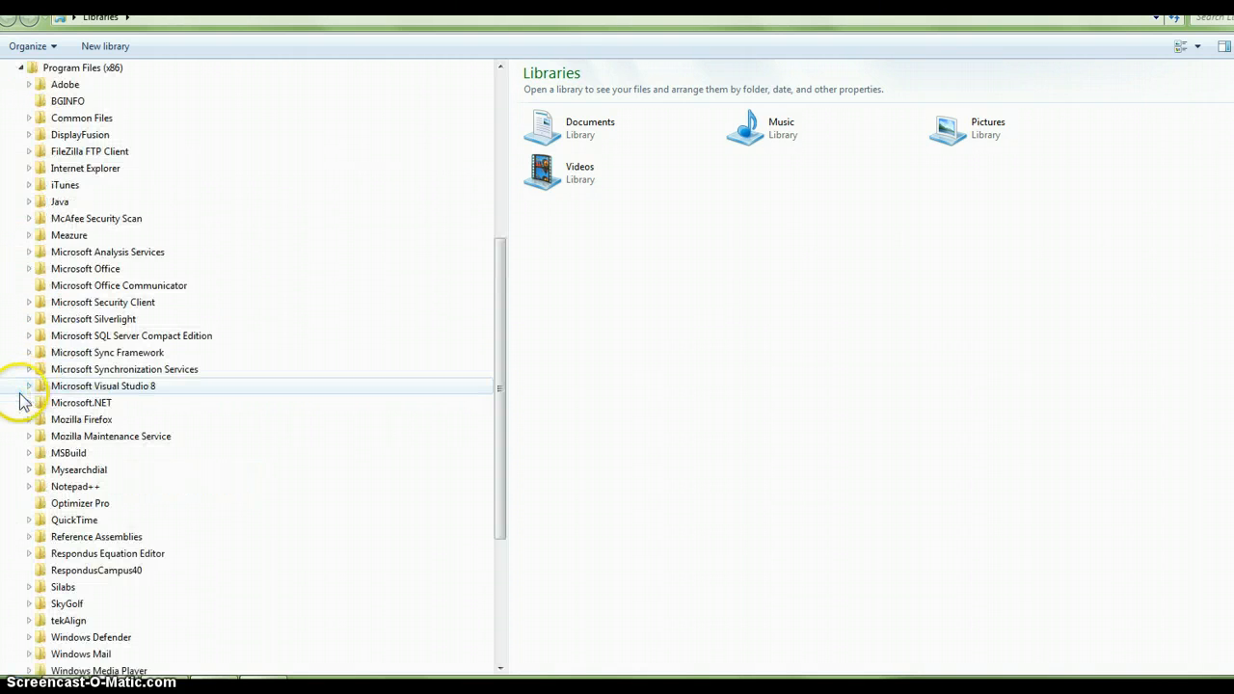
click(29, 203)
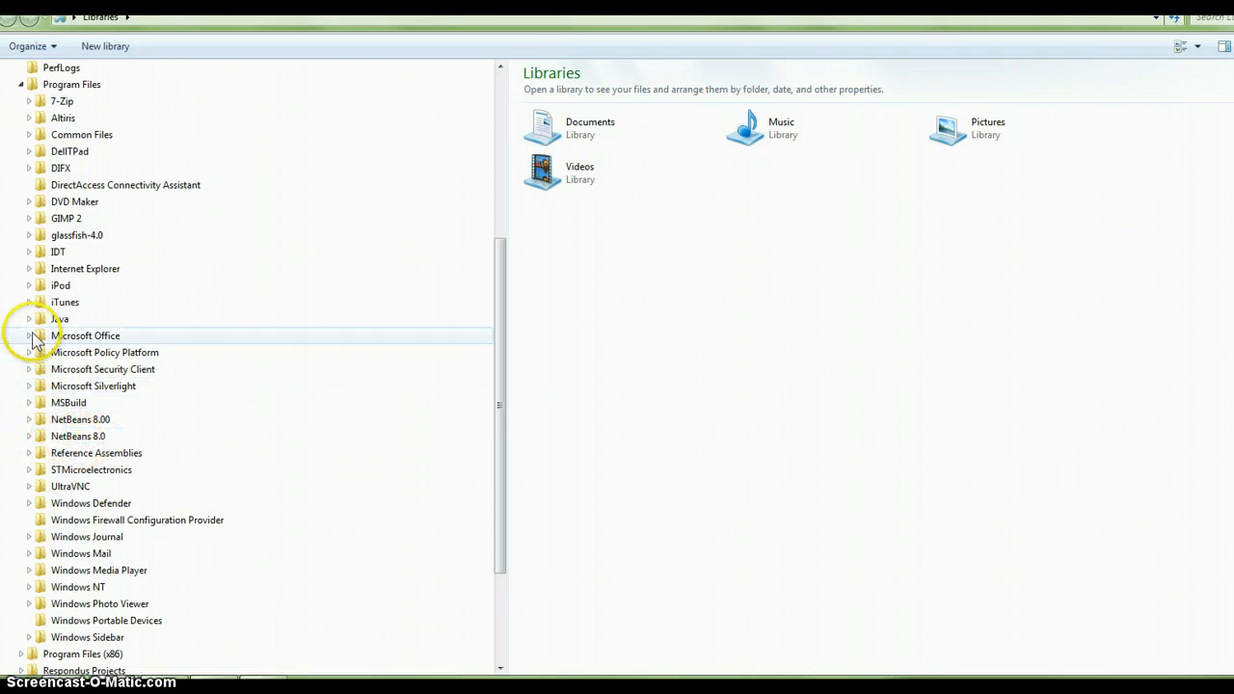
click(29, 319)
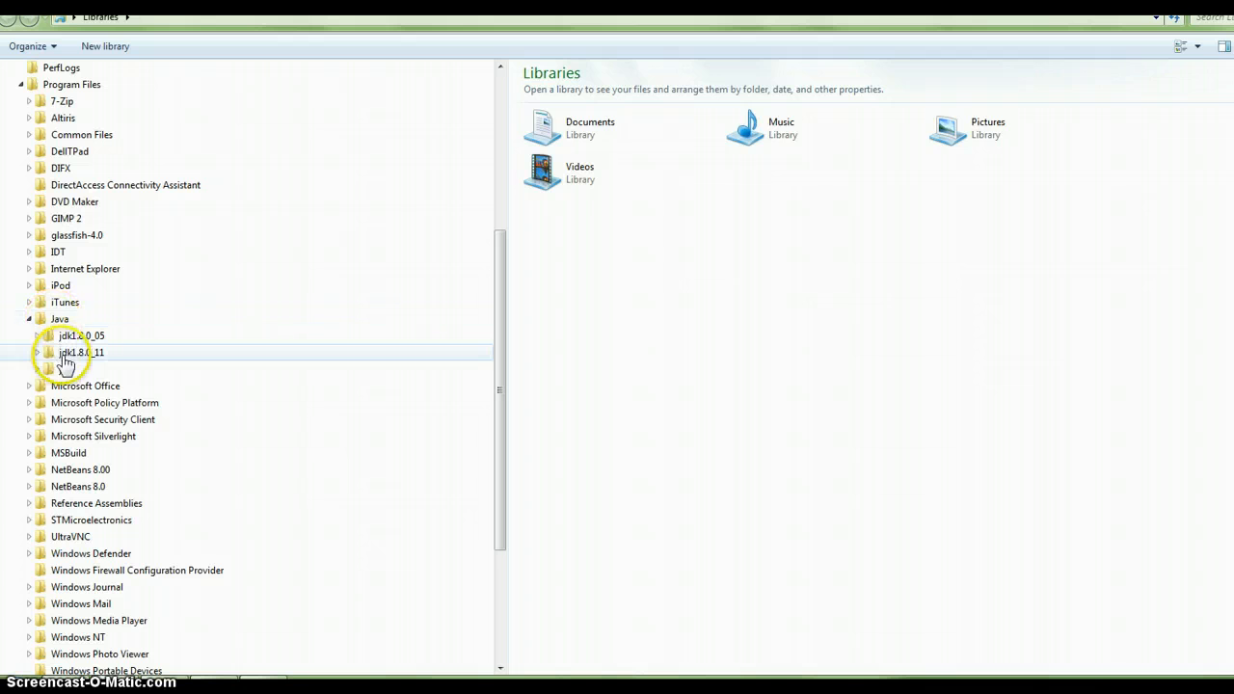
click(35, 351)
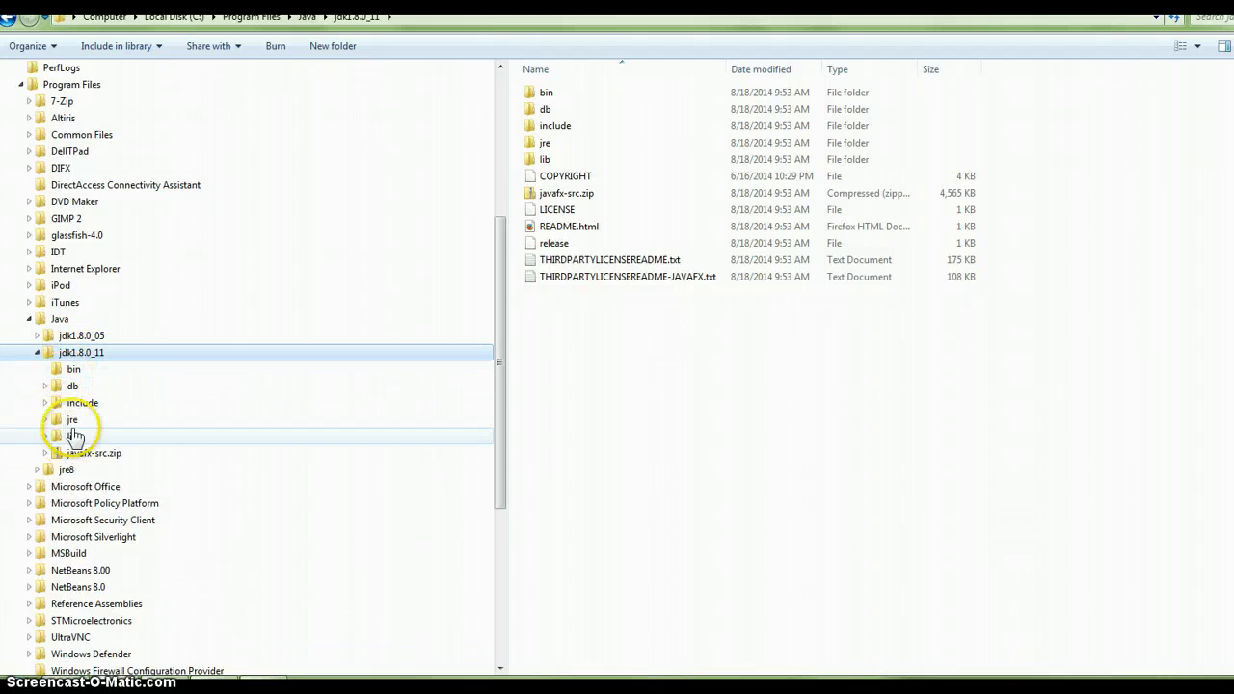
click(45, 420)
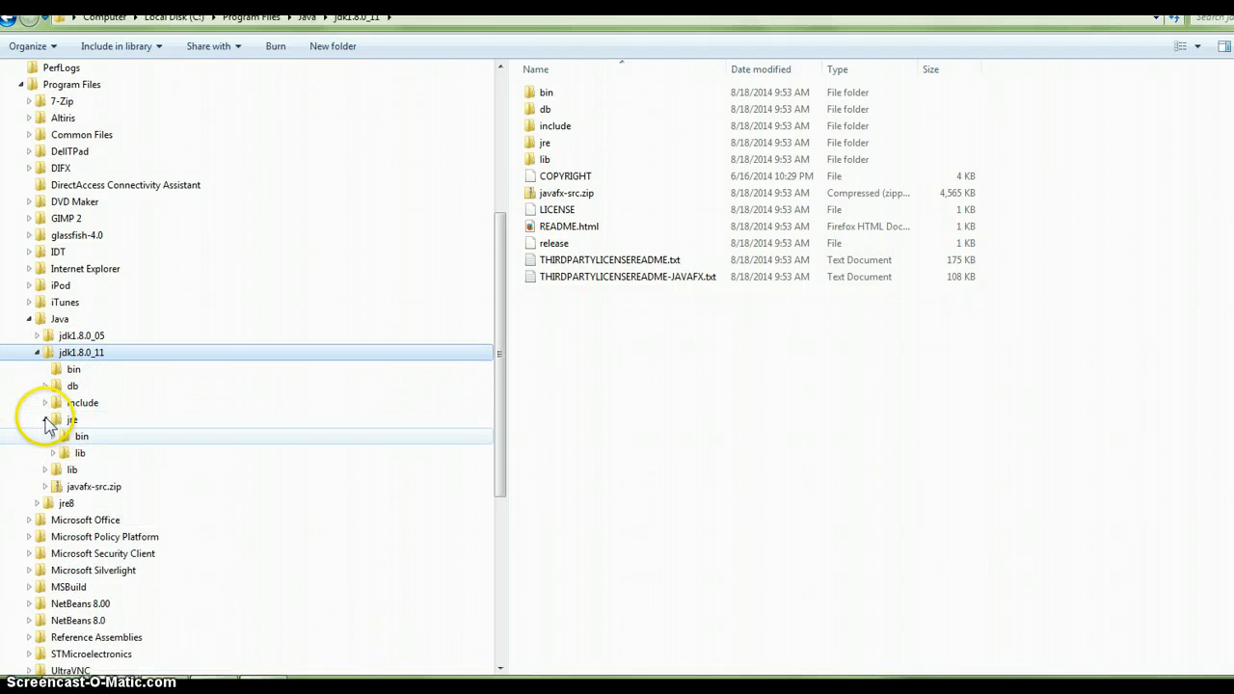
click(54, 436)
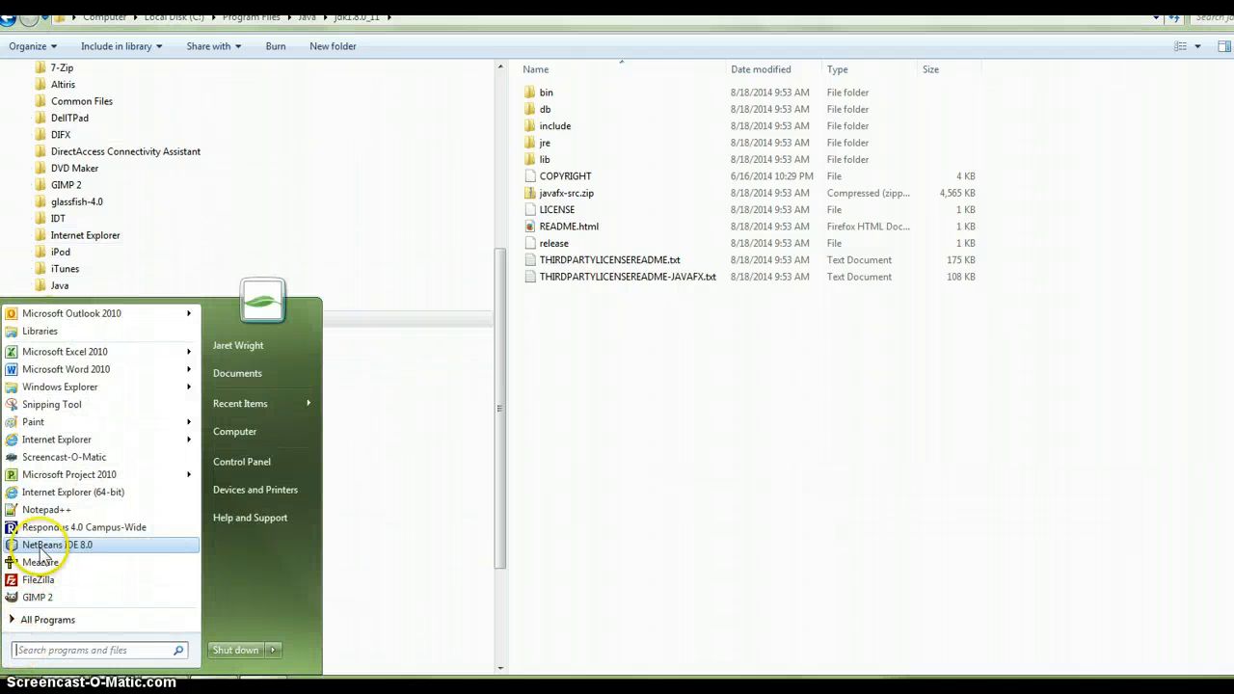
Launch NetBeans and delete the existing Hello World project, confirming the deletion.
click(58, 544)
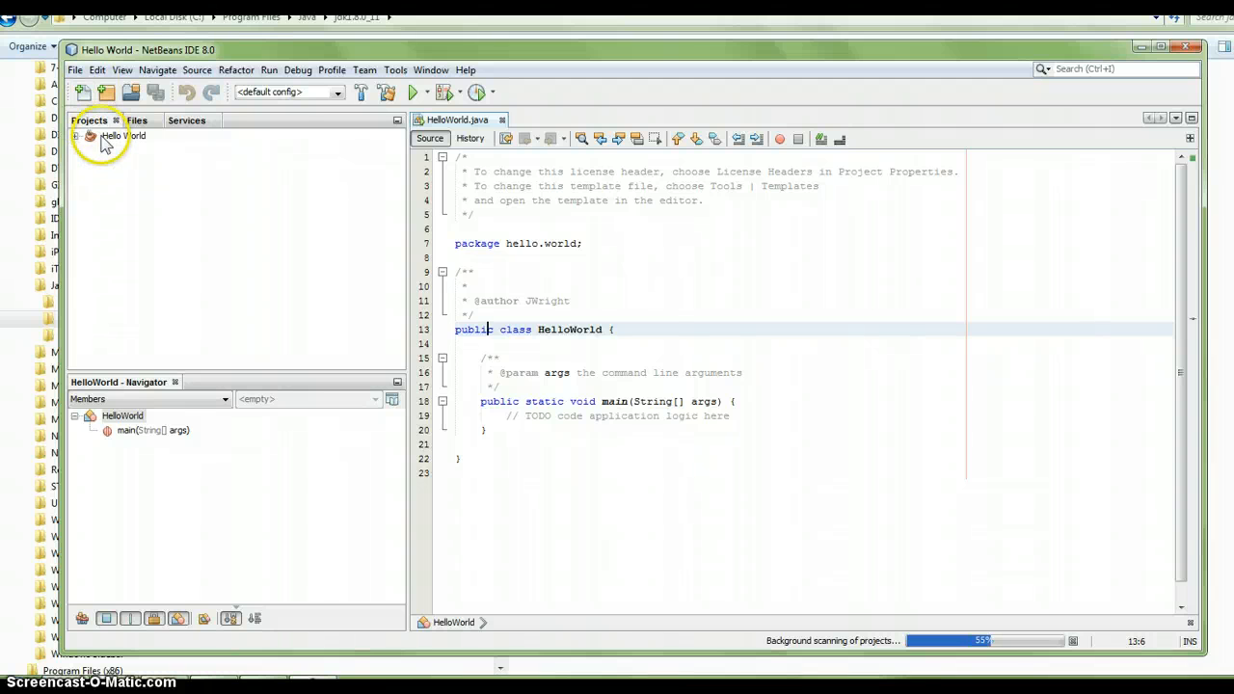
right_click(119, 135)
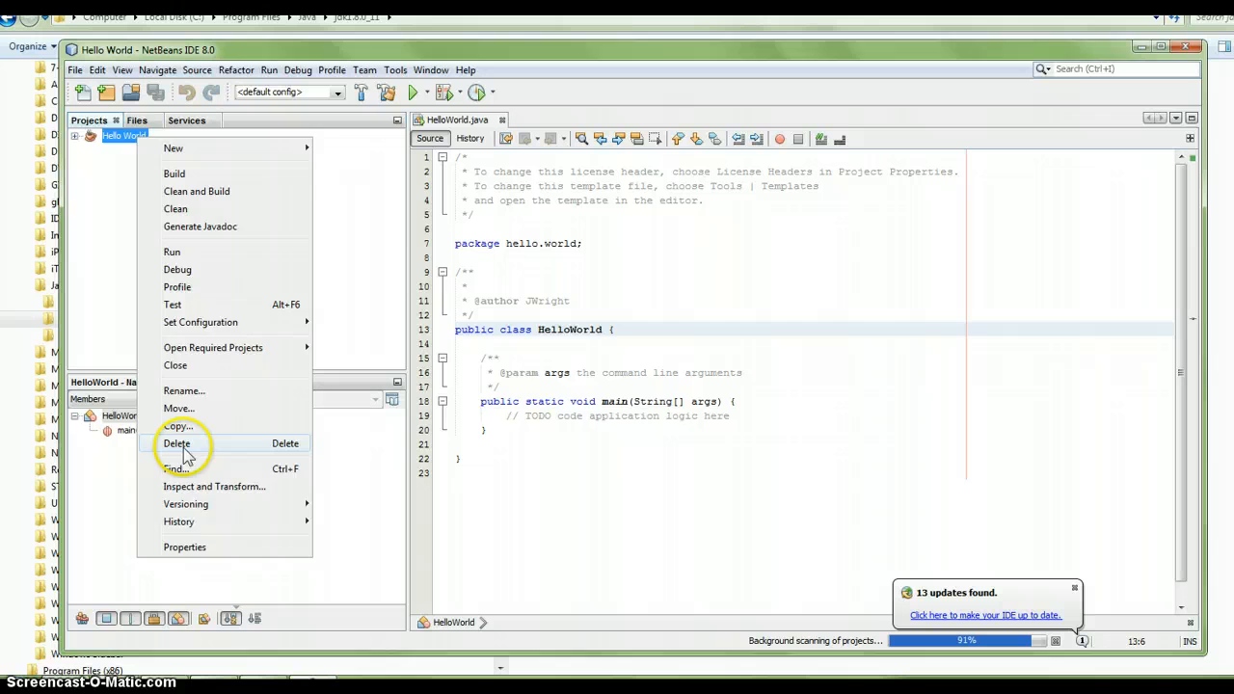
click(177, 444)
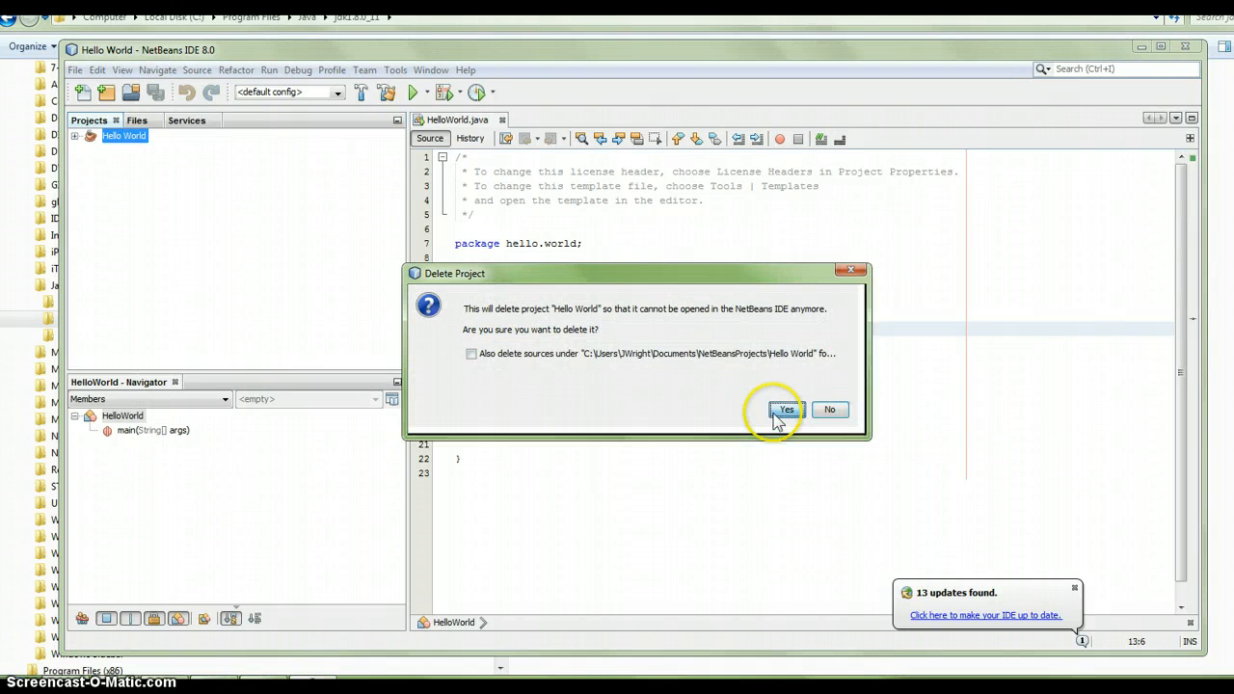
click(787, 409)
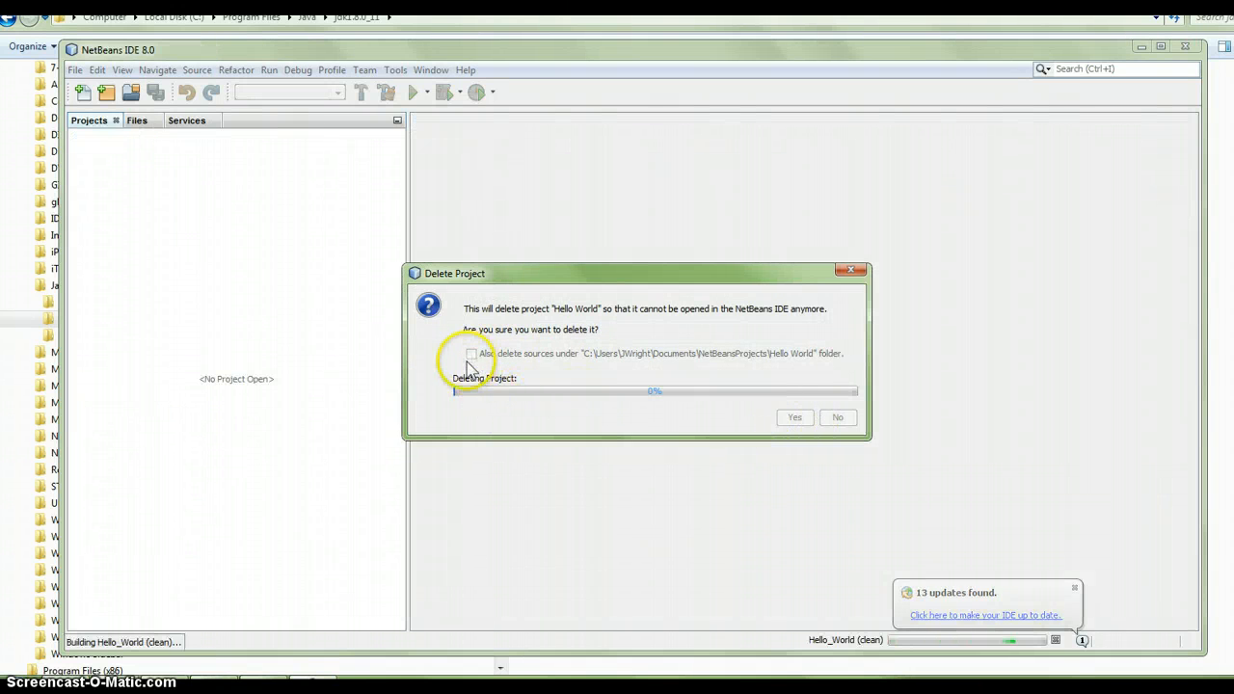
click(794, 417)
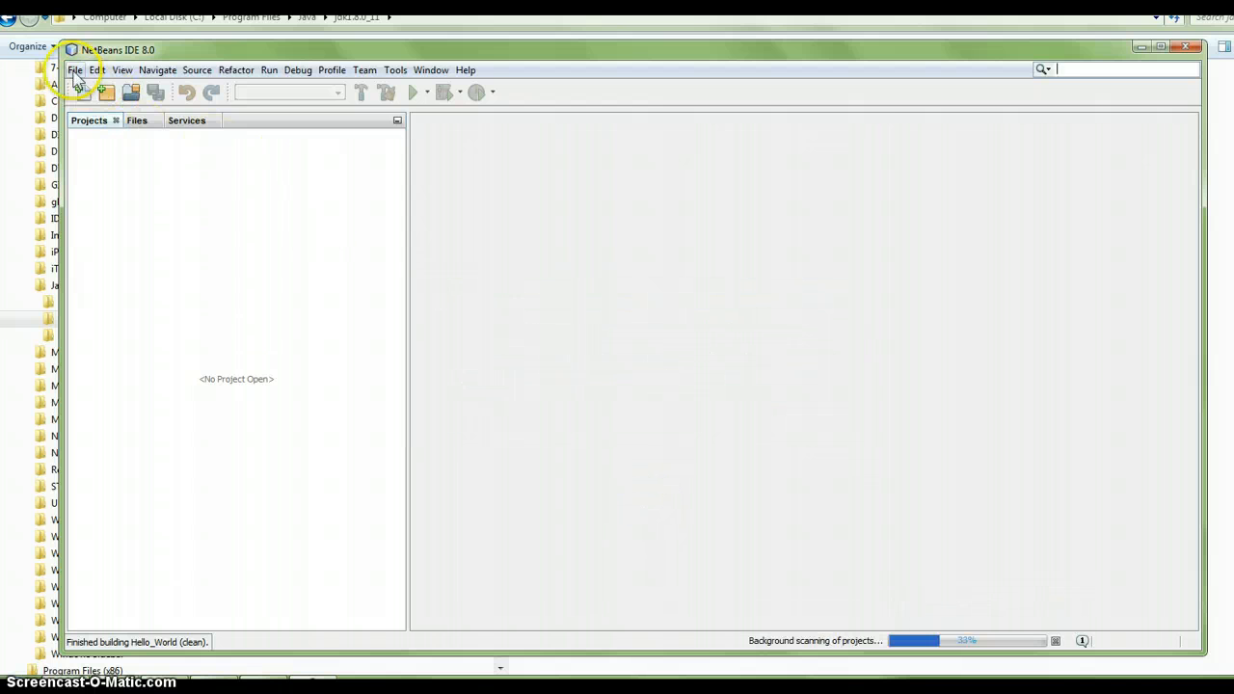
mouse_move(428, 363)
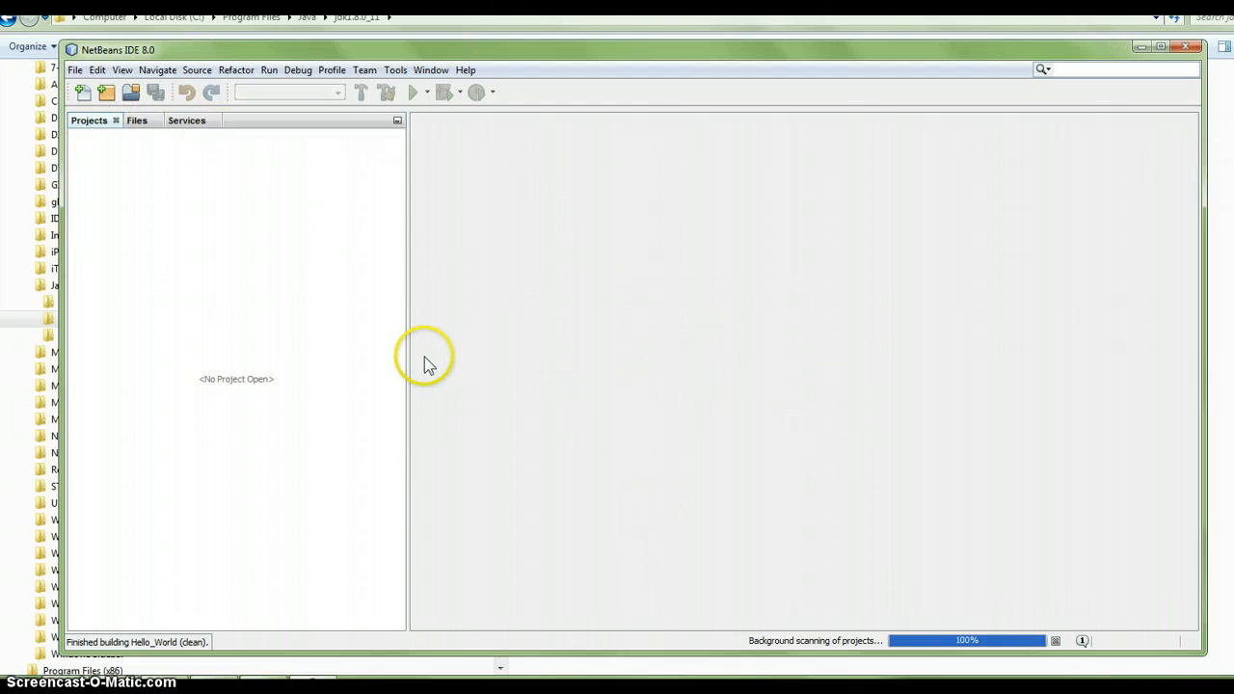
Create a new Java Application project named Hello World-1 with its generated main class.
click(73, 69)
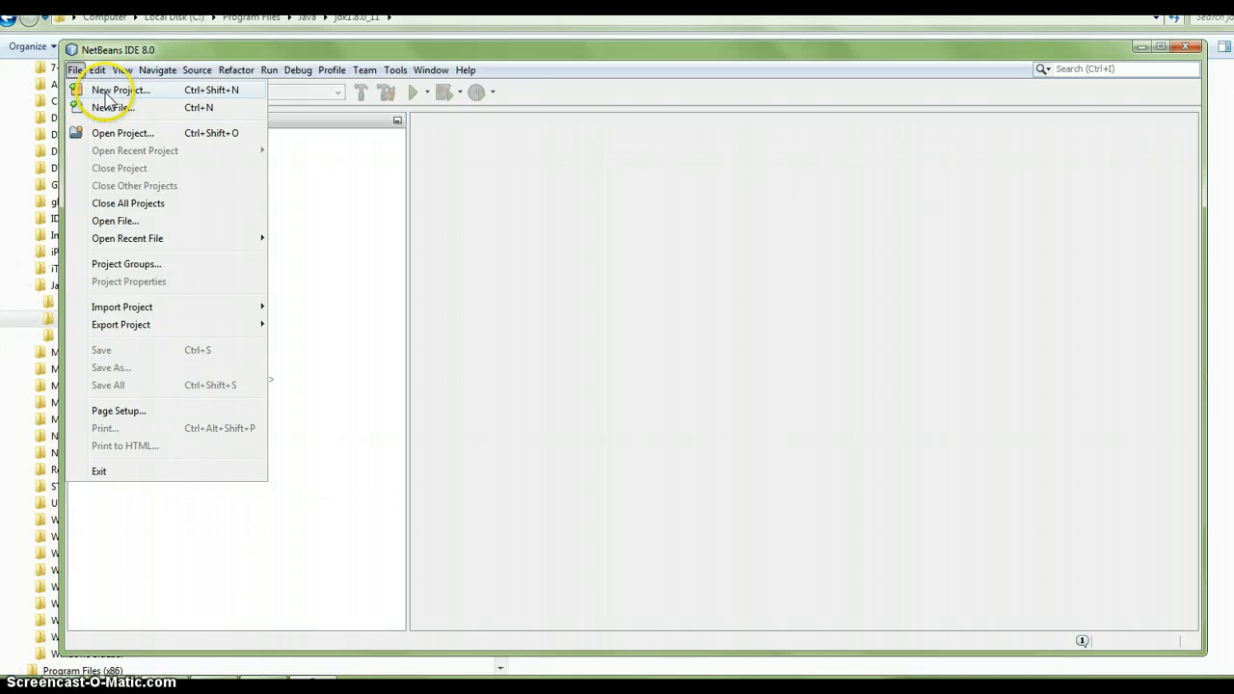
click(120, 91)
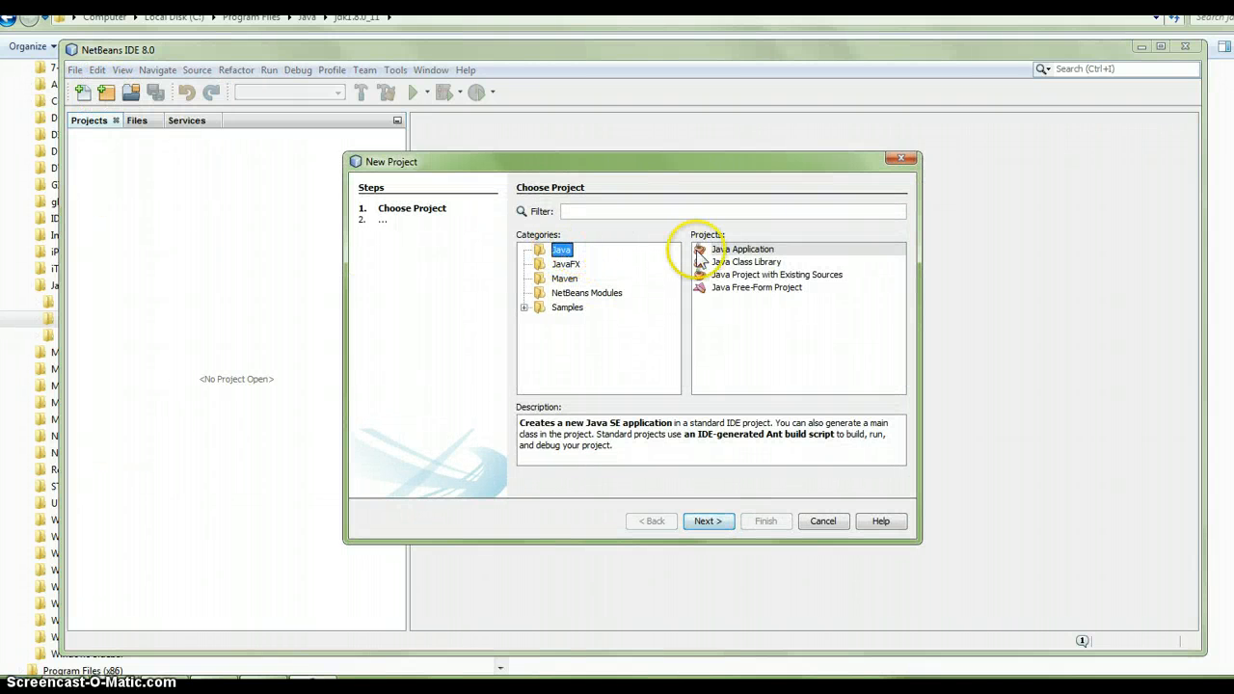
click(708, 521)
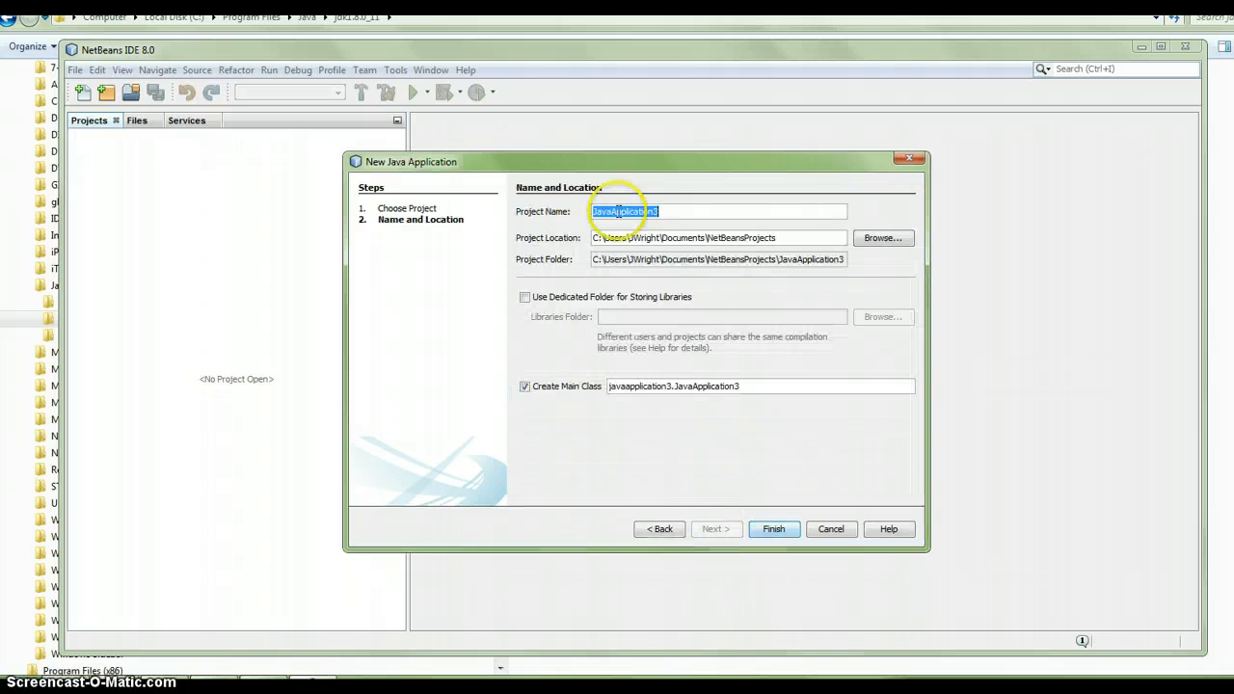
text(Hello World-1)
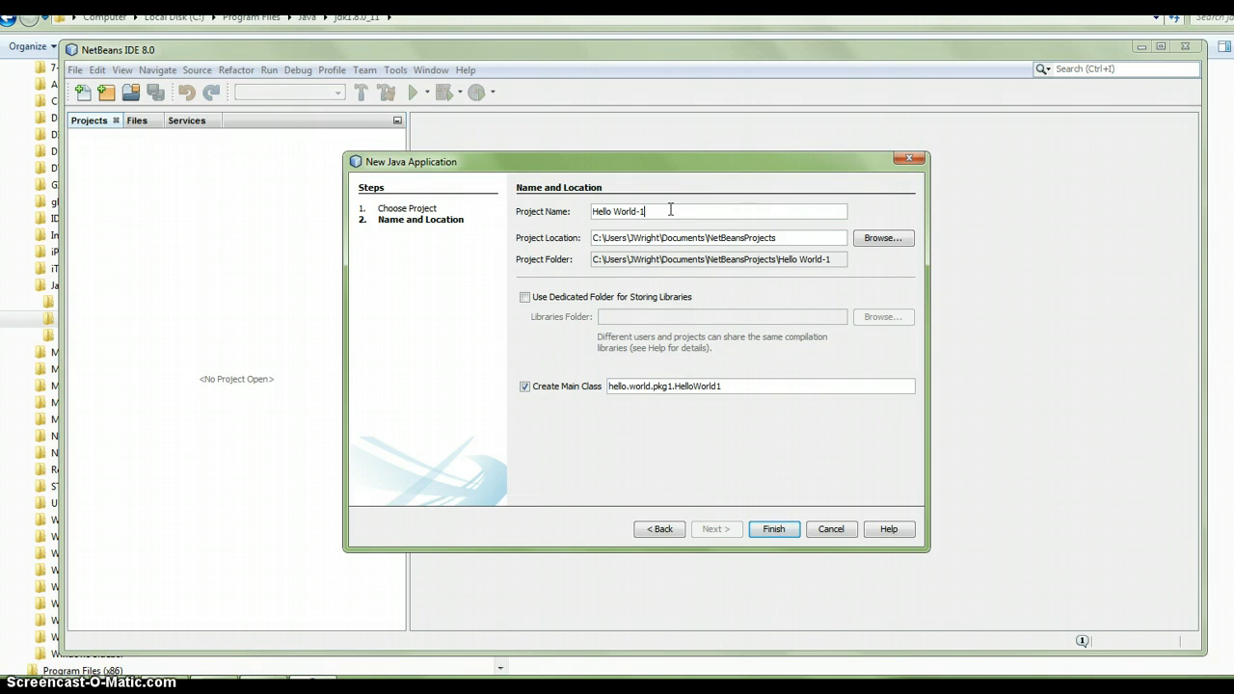
mouse_move(775, 528)
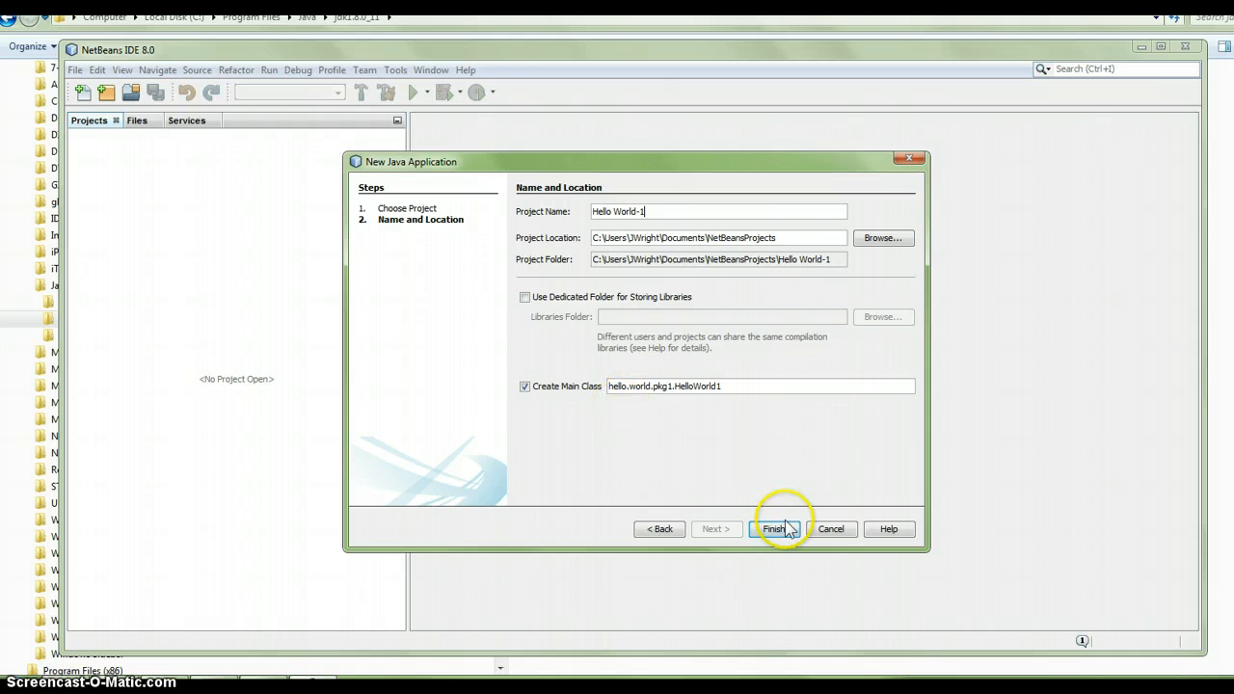
click(776, 529)
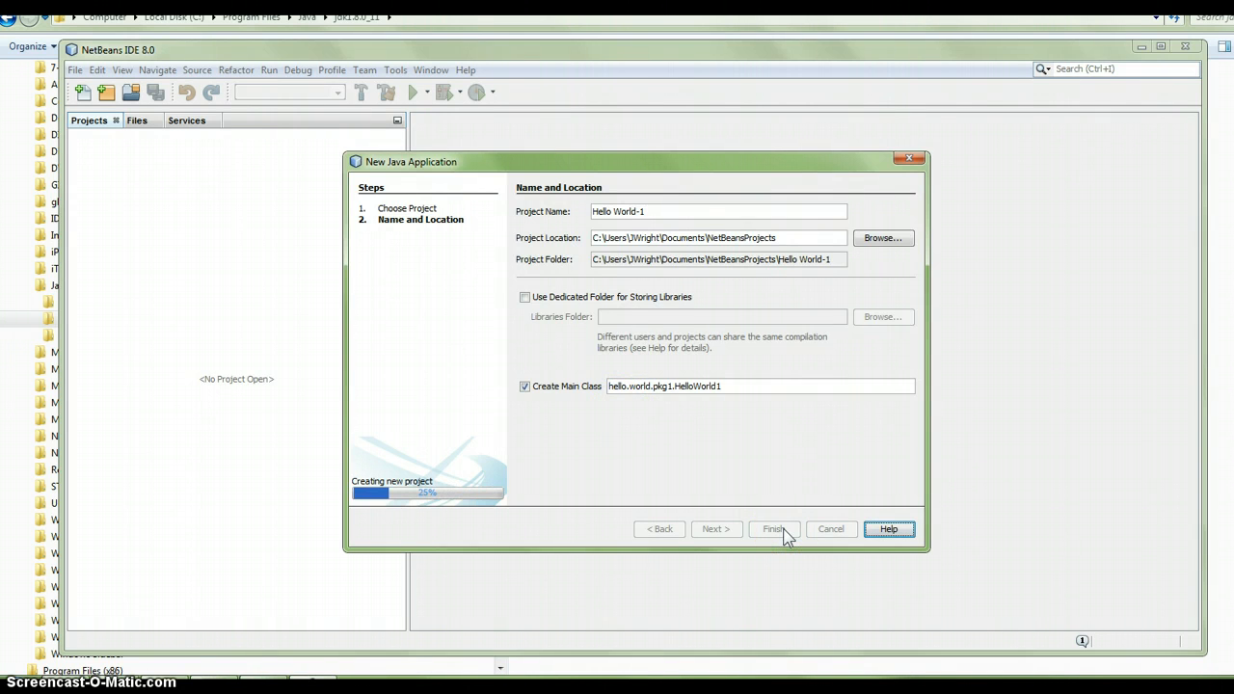
click(773, 529)
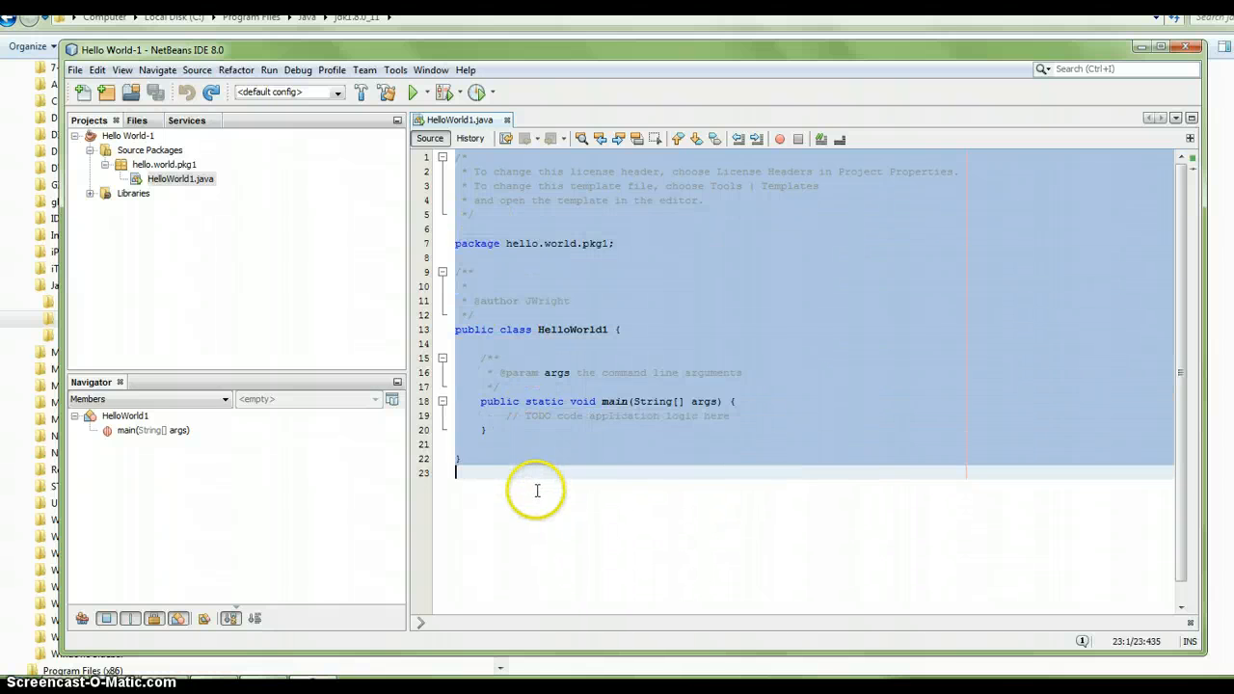
Remove the generated license header and TODO comments from HelloWorld1.java.
click(478, 165)
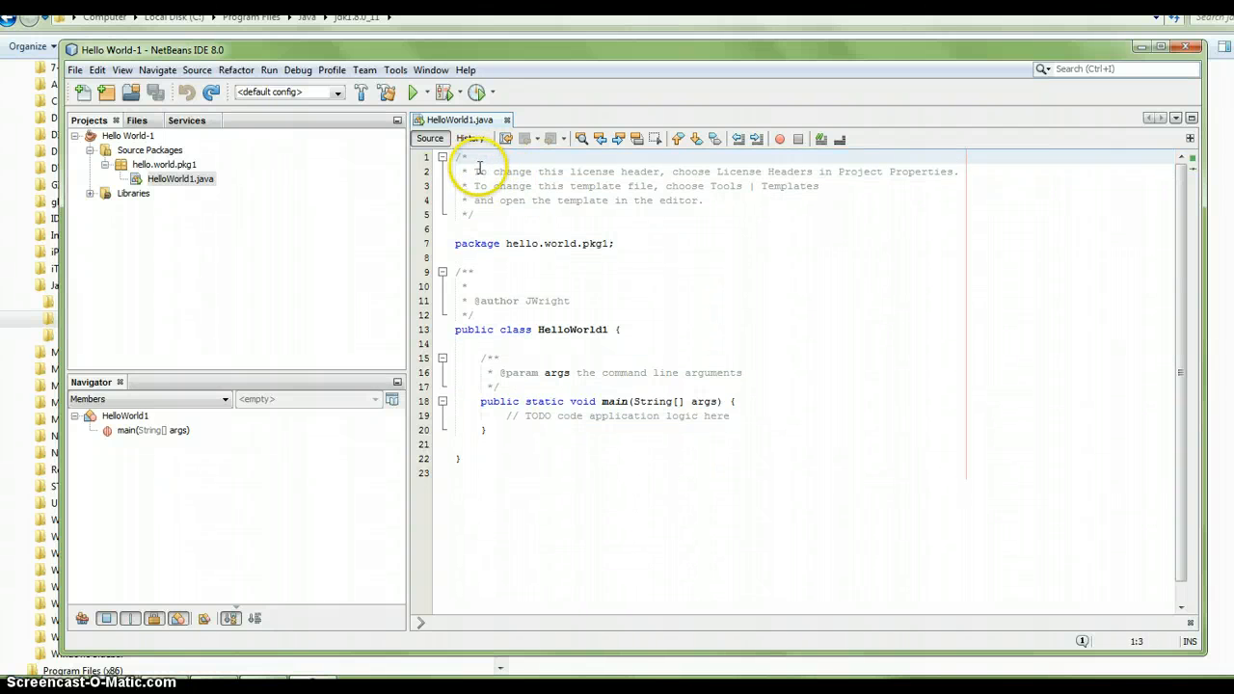
drag(472, 172, 487, 208)
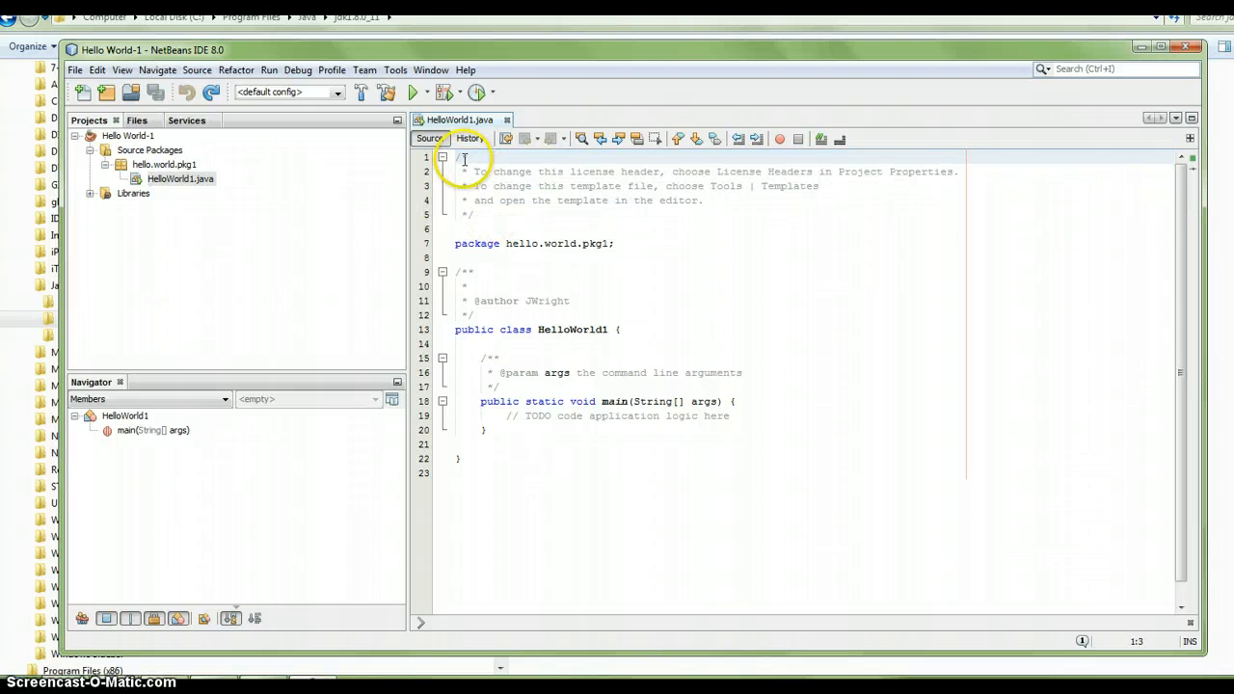
drag(463, 158, 472, 214)
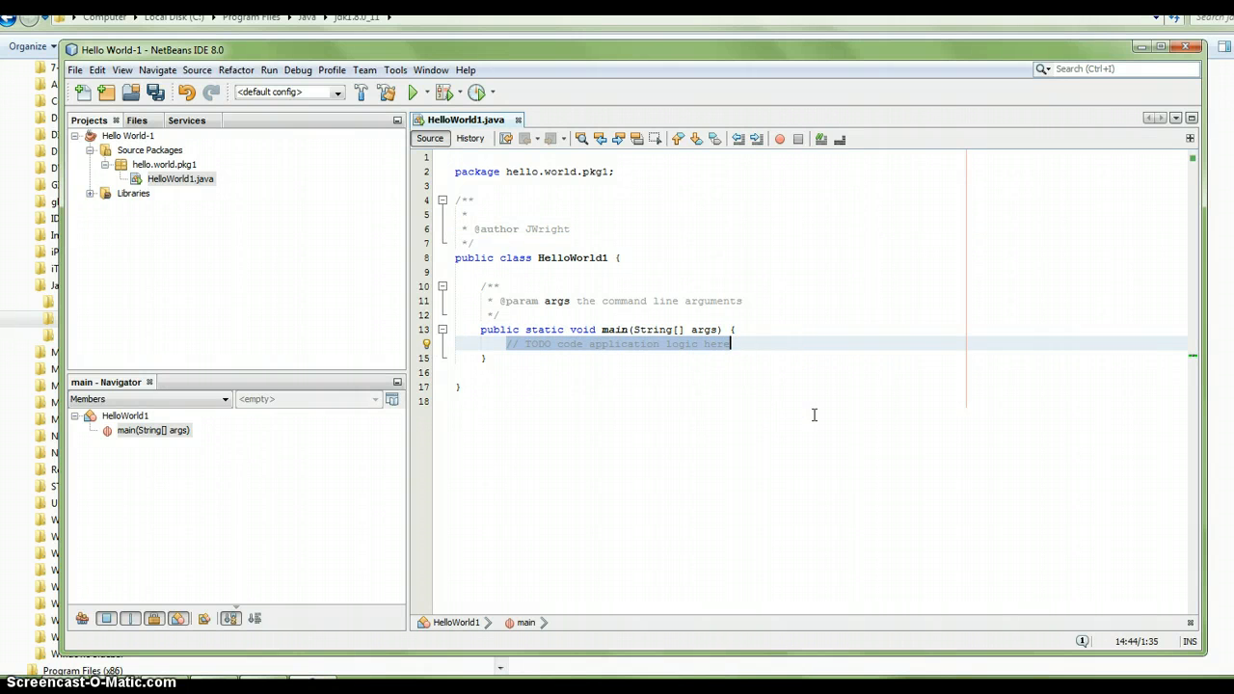
Write System.out.printf("Hello World"); inside the main method.
text(Syst)
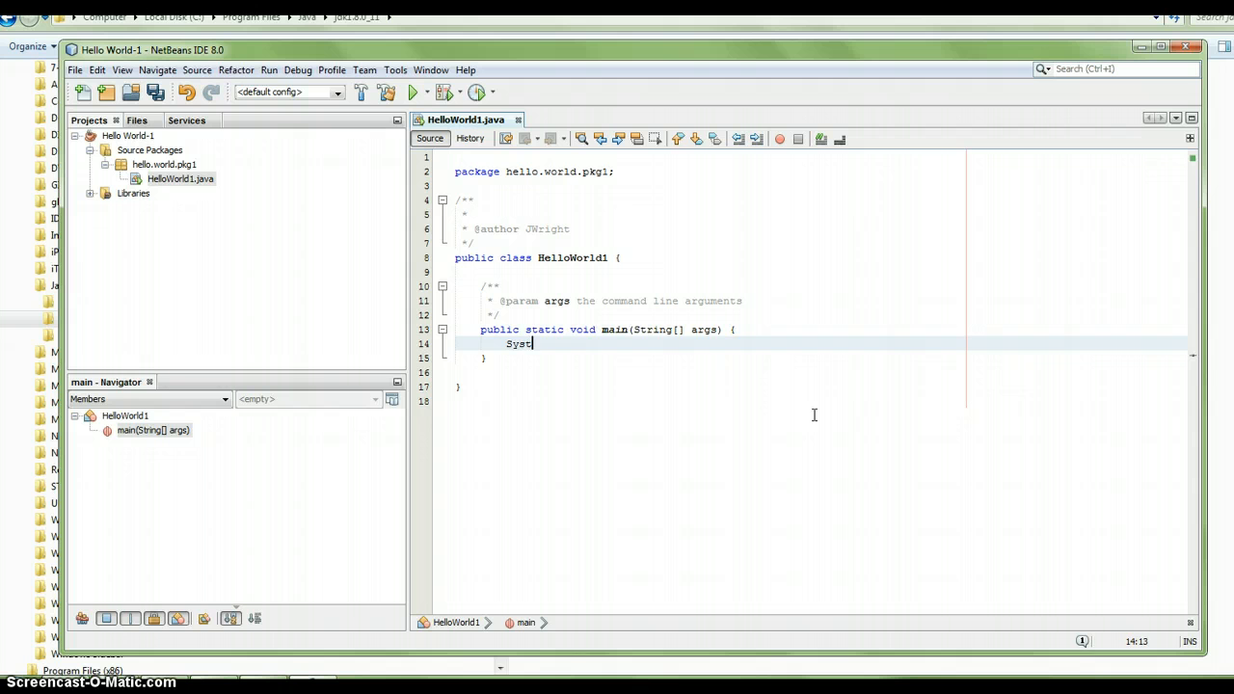
text(em.out.pp)
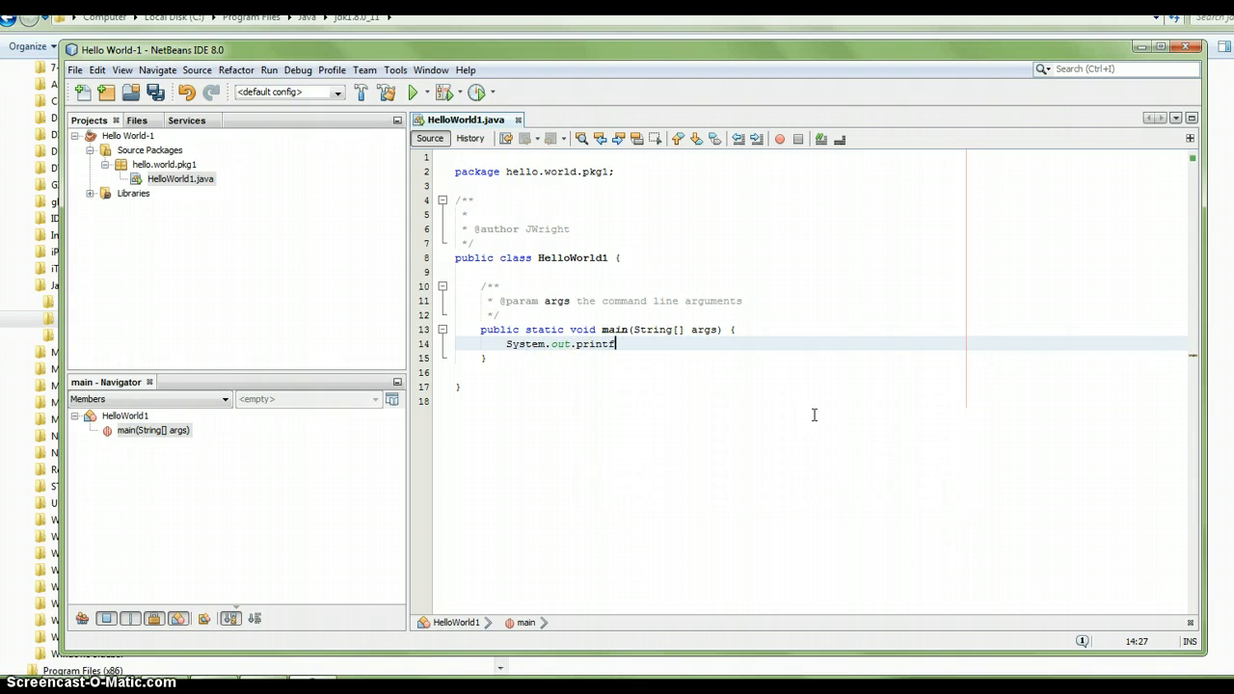
text(("Hello"))
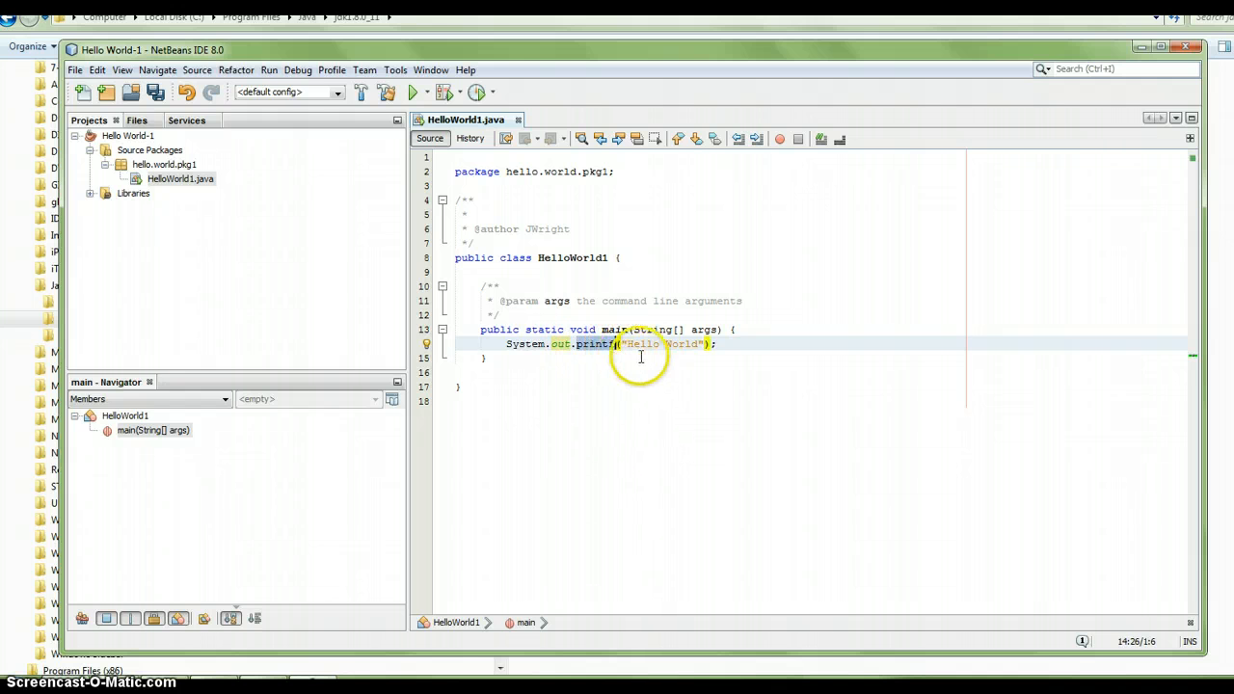
double_click(683, 344)
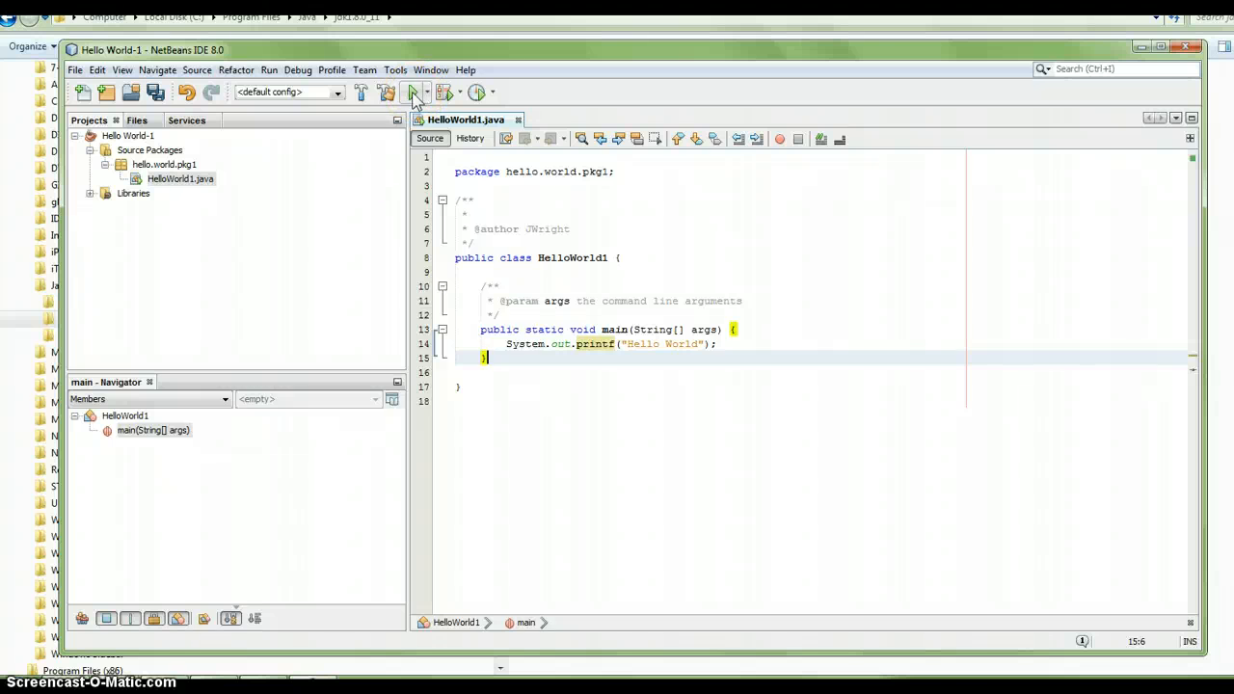
Run Hello World-1 and check that Hello World appears in the Output panel.
click(412, 92)
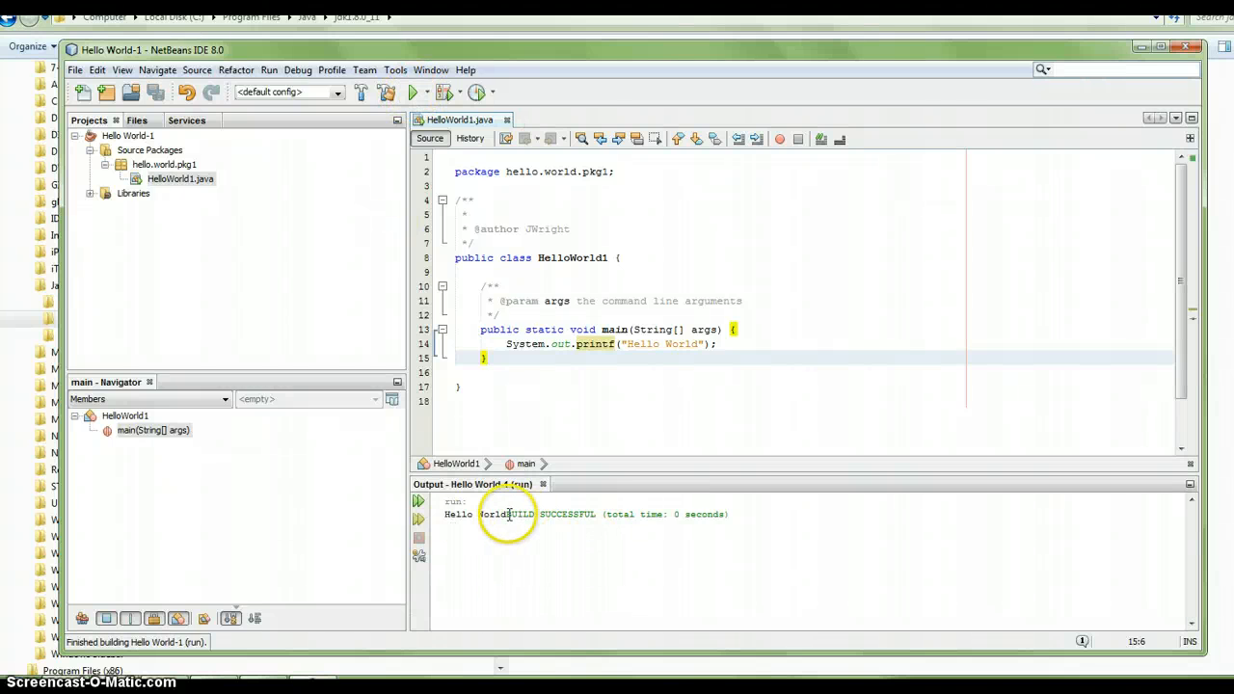
double_click(475, 513)
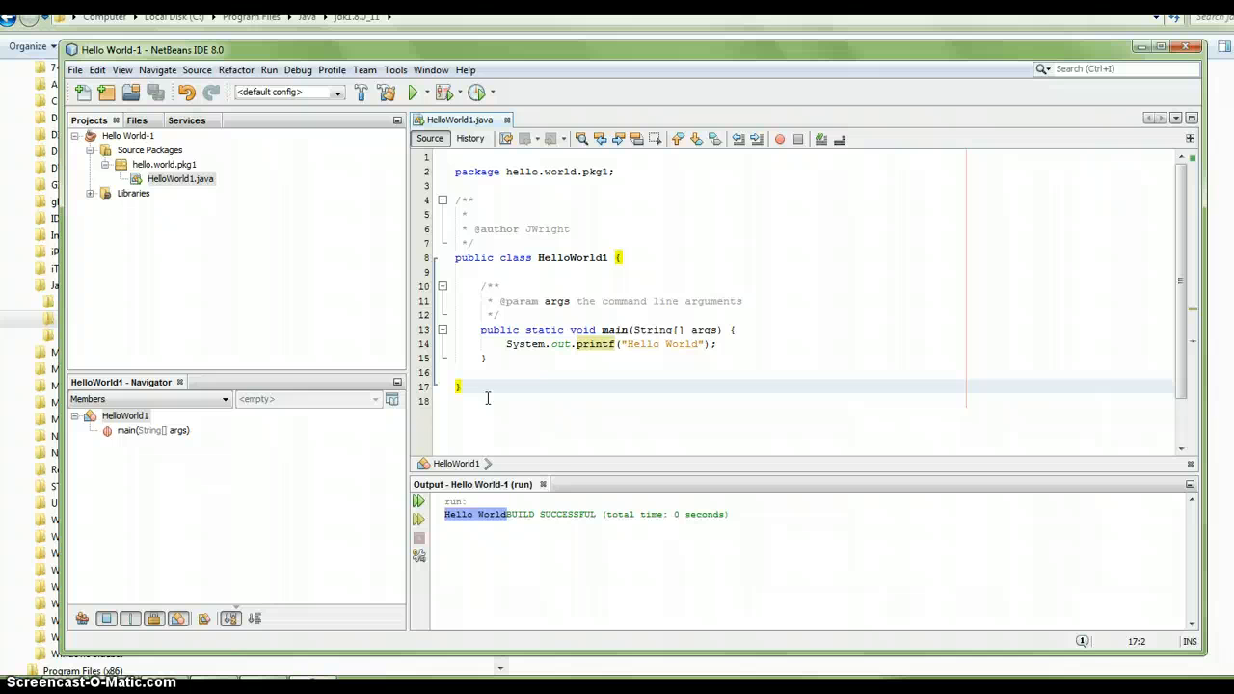
click(463, 386)
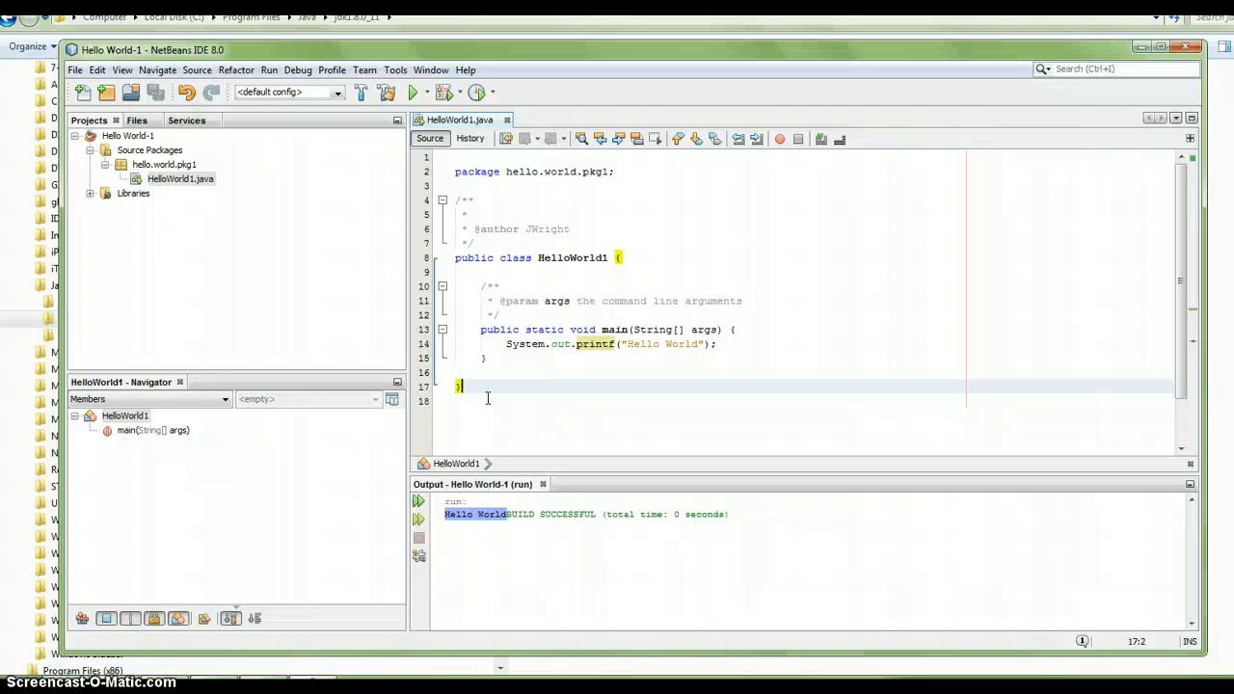